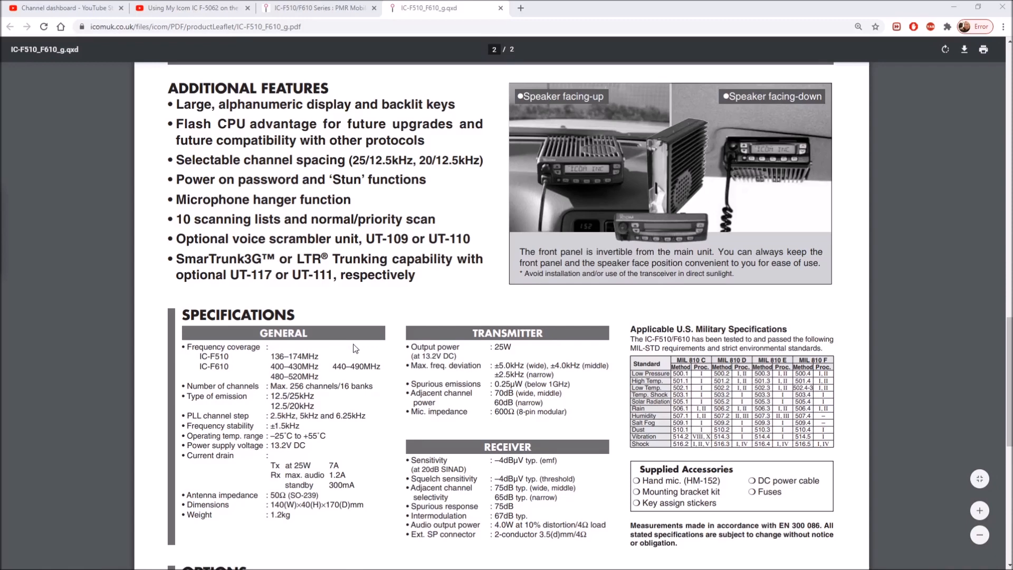
# Scroll down through the IC-F510/F610 leaflet's specifications page
pyautogui.scroll(-3)
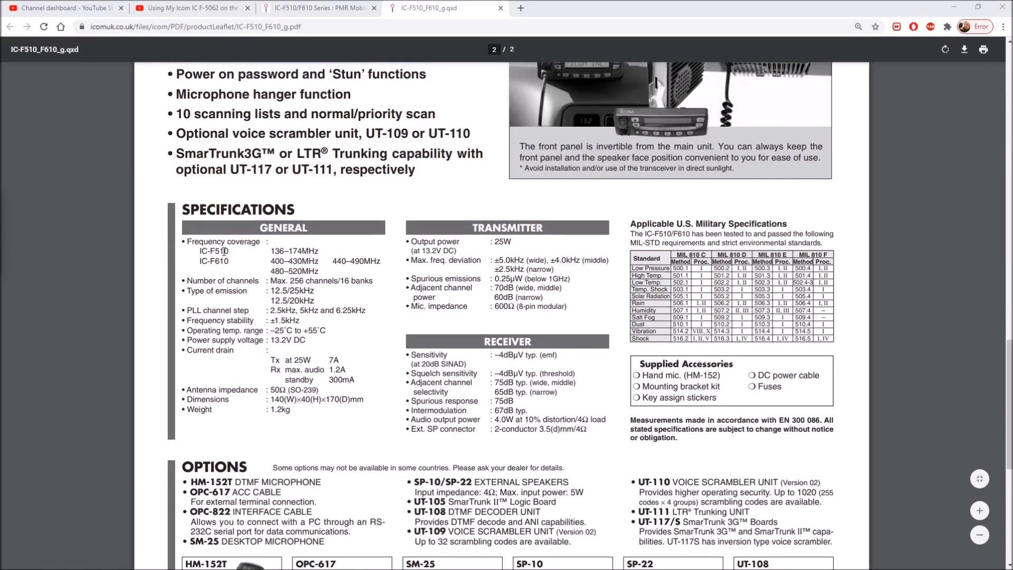
pyautogui.moveTo(302, 249)
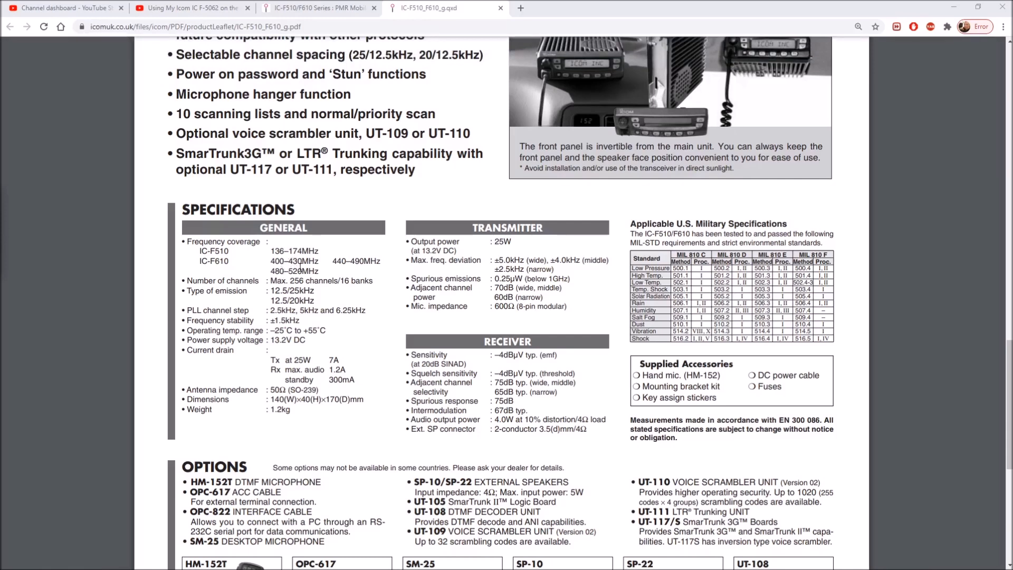
pyautogui.moveTo(349, 264)
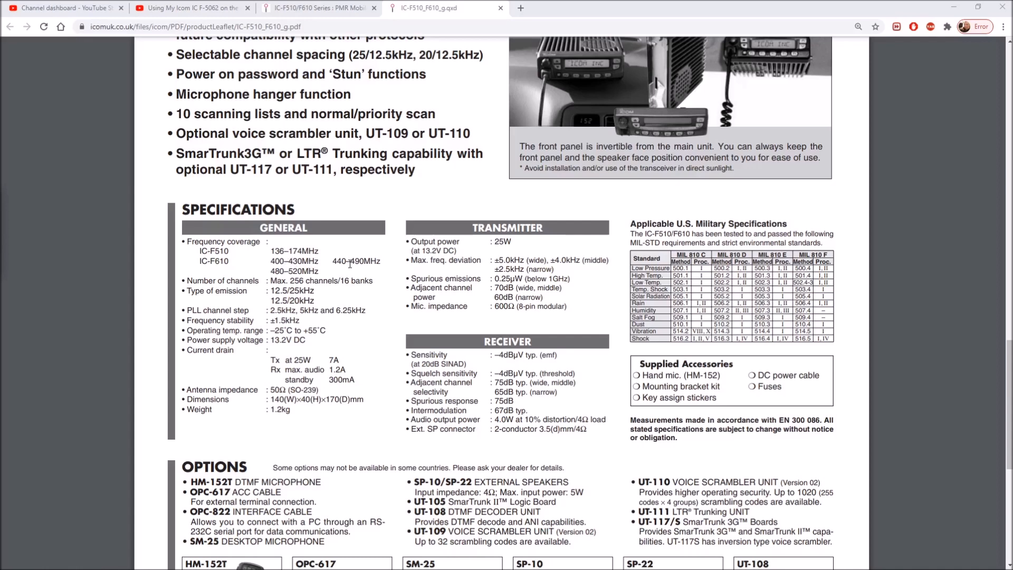
pyautogui.moveTo(325, 272)
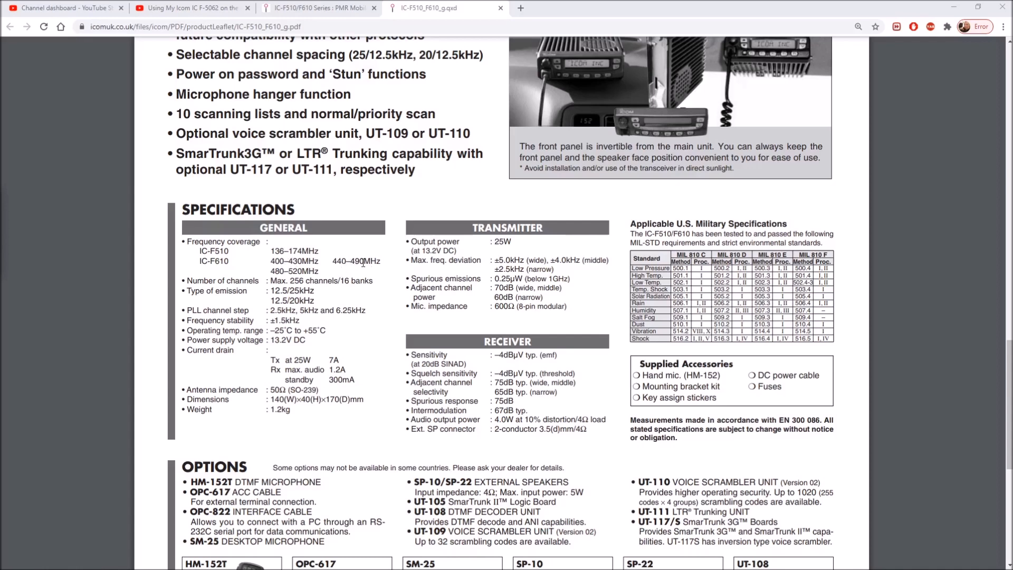
pyautogui.moveTo(242, 266)
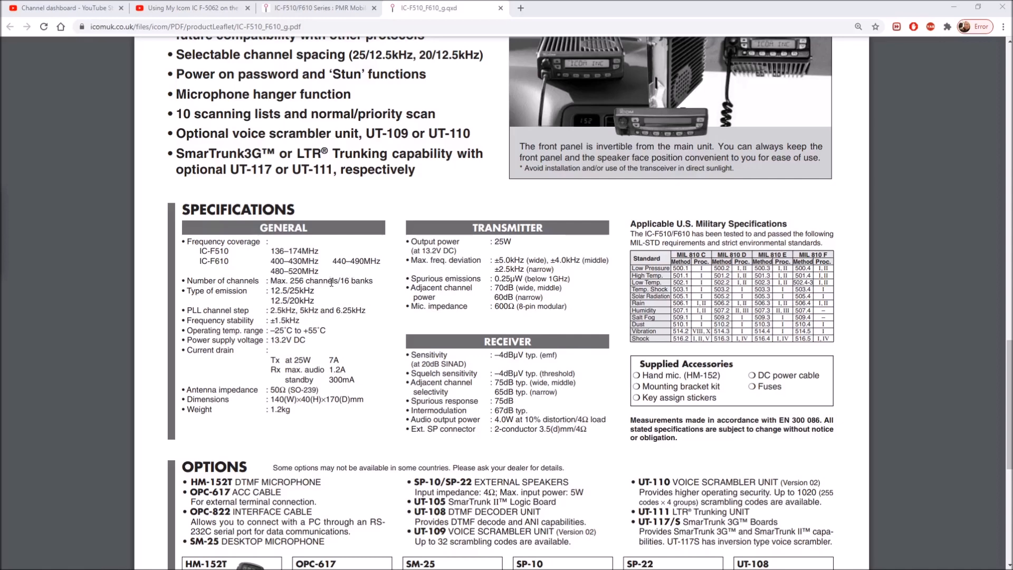
pyautogui.moveTo(320, 282)
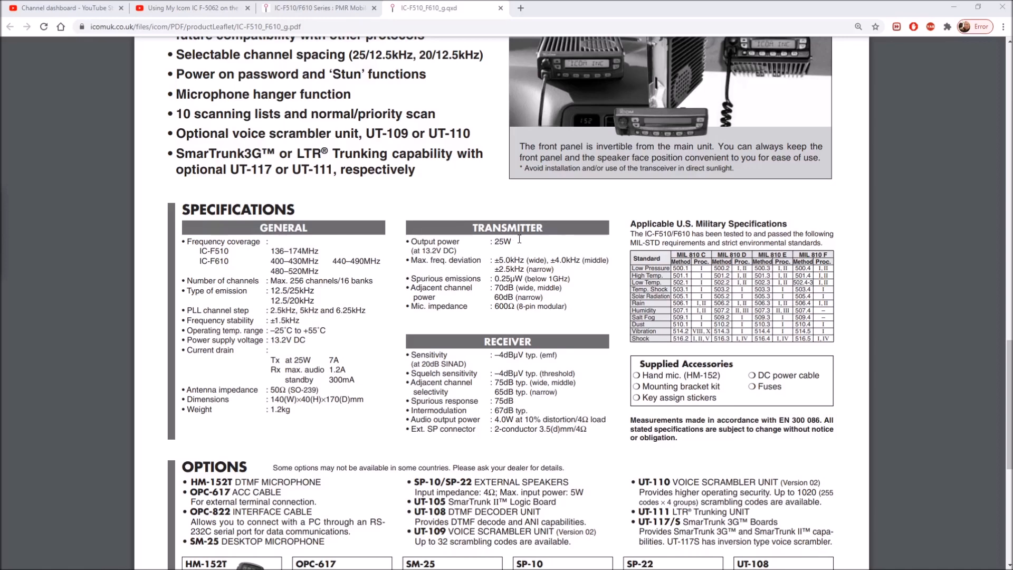
pyautogui.moveTo(516, 242)
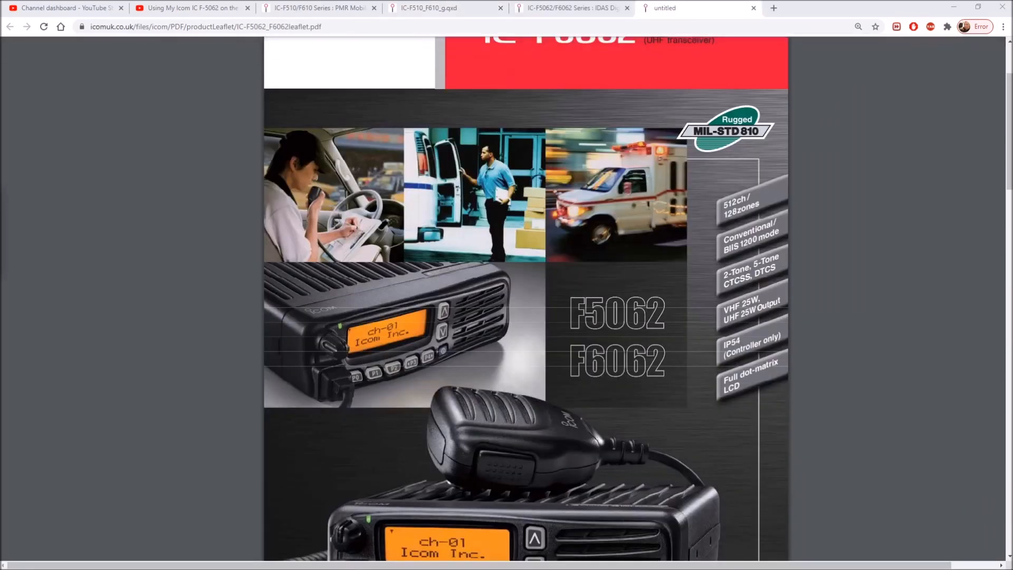
pyautogui.moveTo(581, 278)
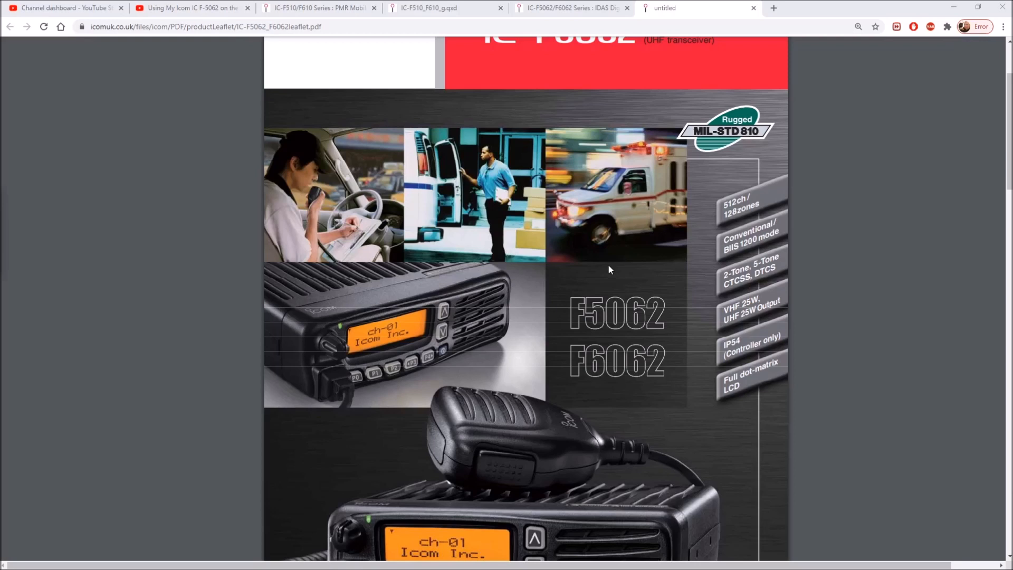
pyautogui.moveTo(612, 268)
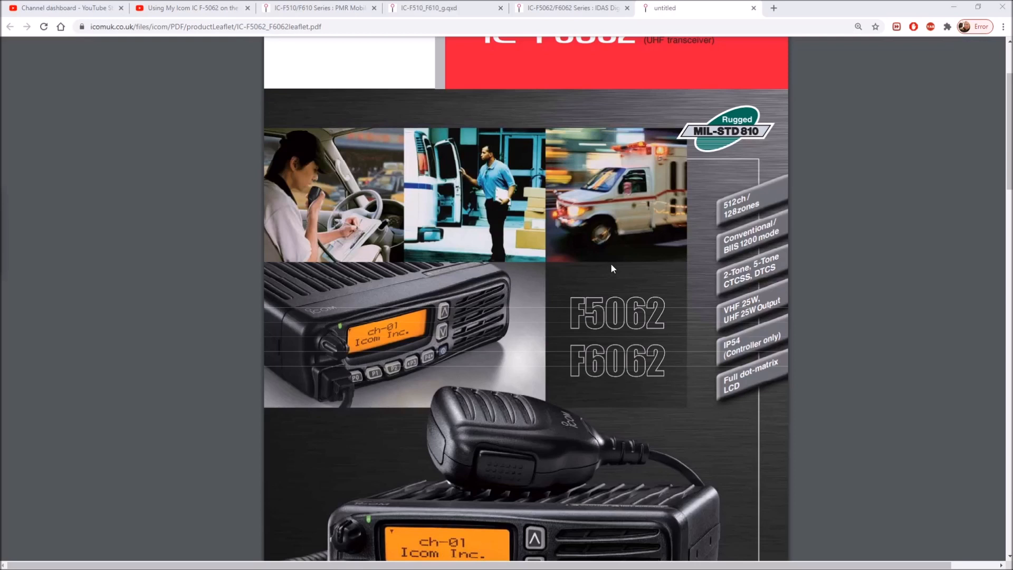
pyautogui.moveTo(608, 276)
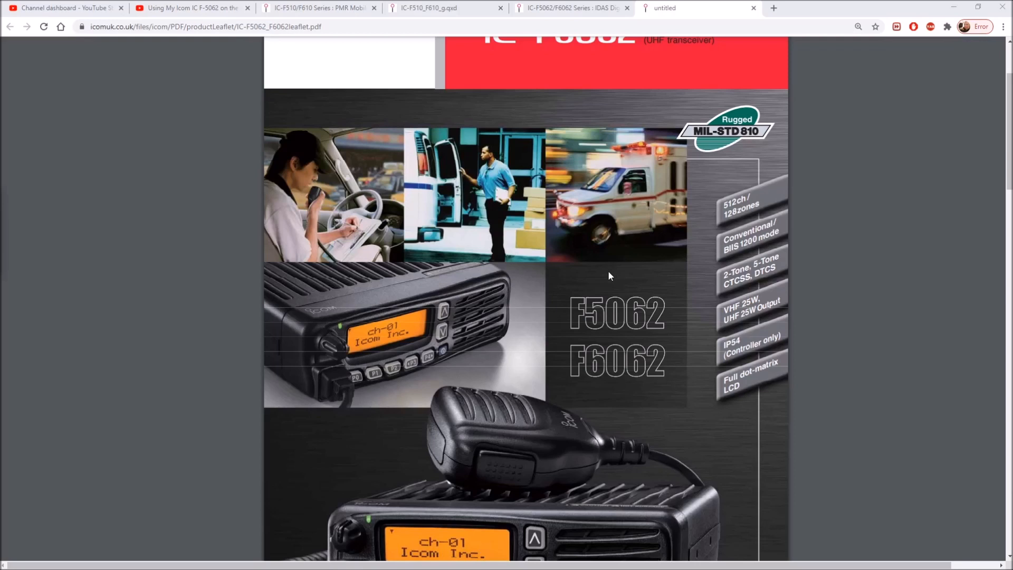
pyautogui.moveTo(618, 283)
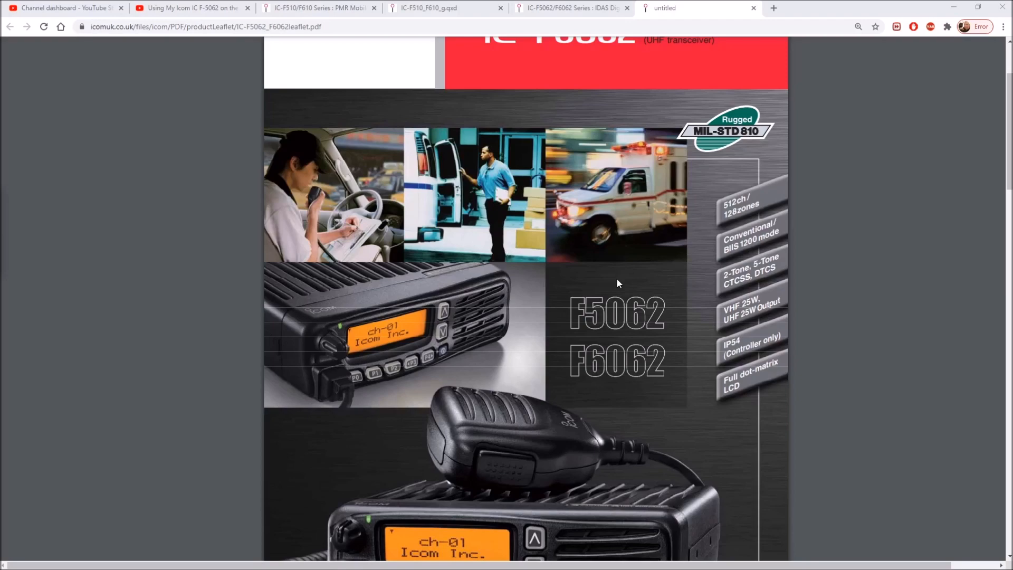
pyautogui.moveTo(624, 341)
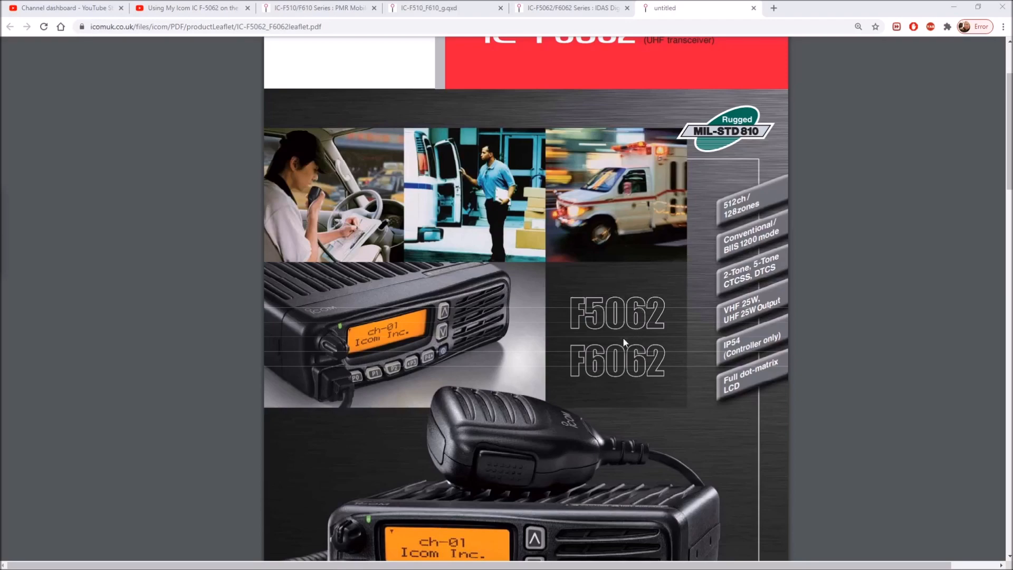
# Scroll down the IC-F5062/F6062 leaflet to its Specifications and options page
pyautogui.scroll(-3)
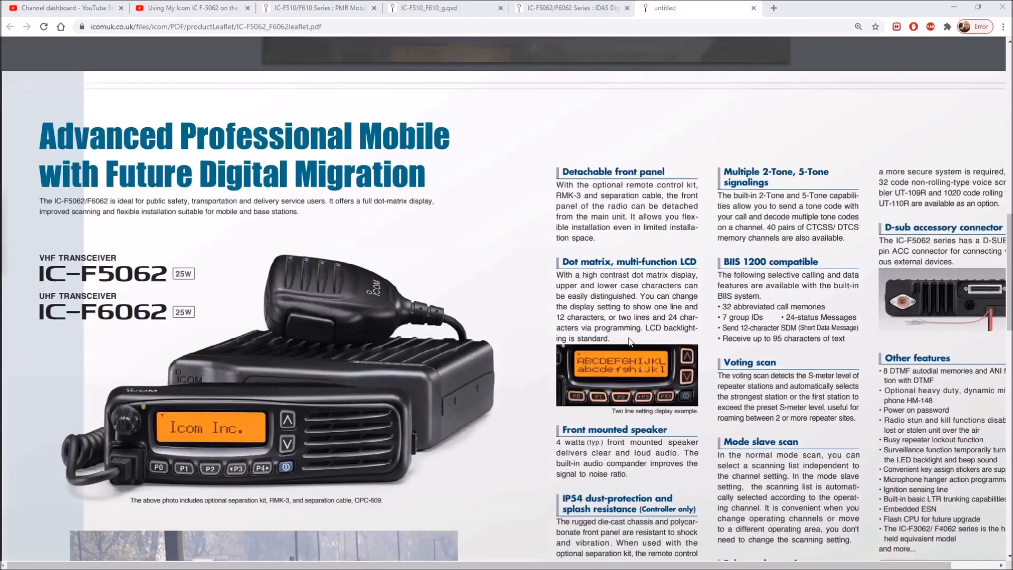
pyautogui.scroll(-3)
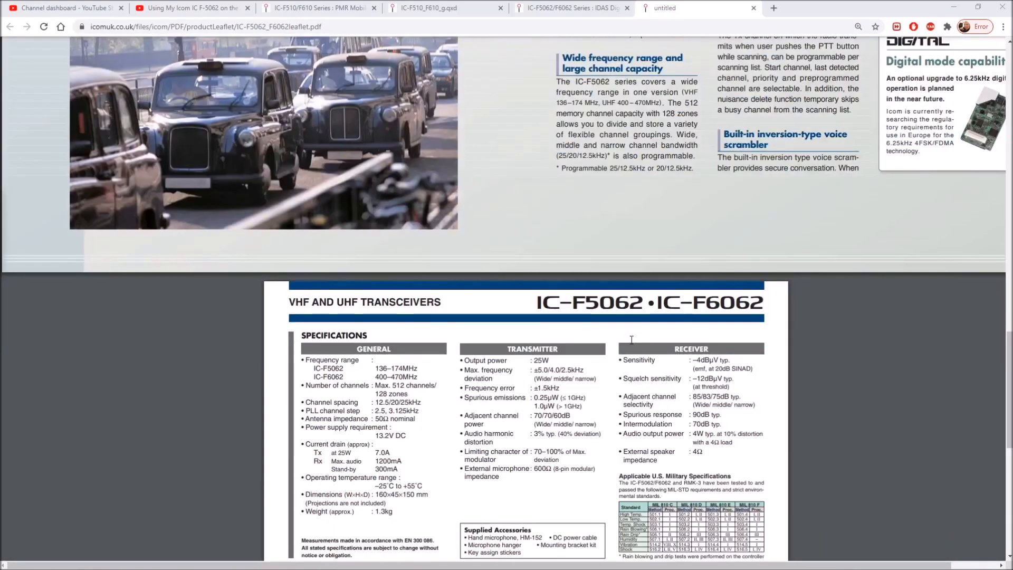
pyautogui.scroll(-3)
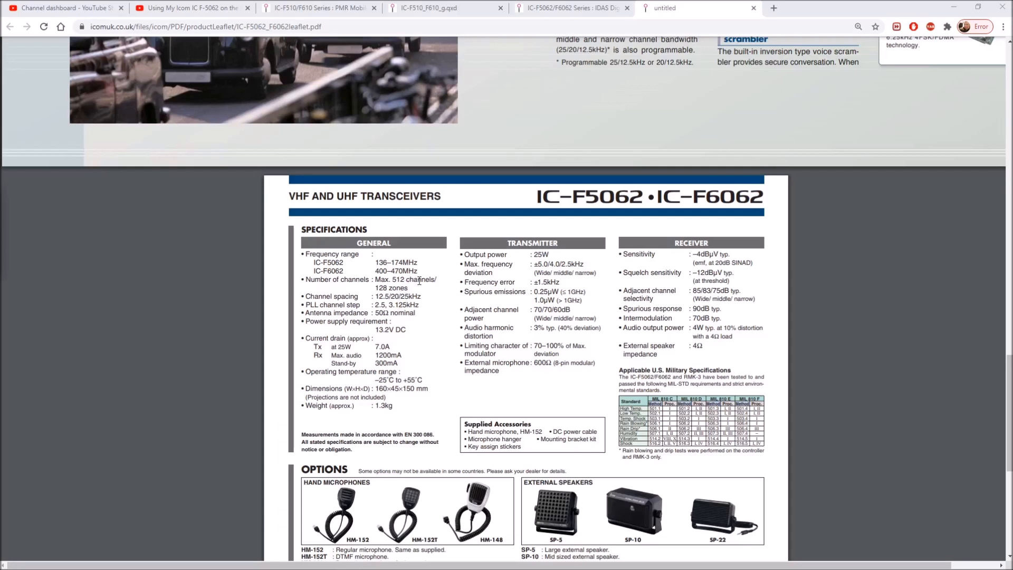
pyautogui.moveTo(412, 293)
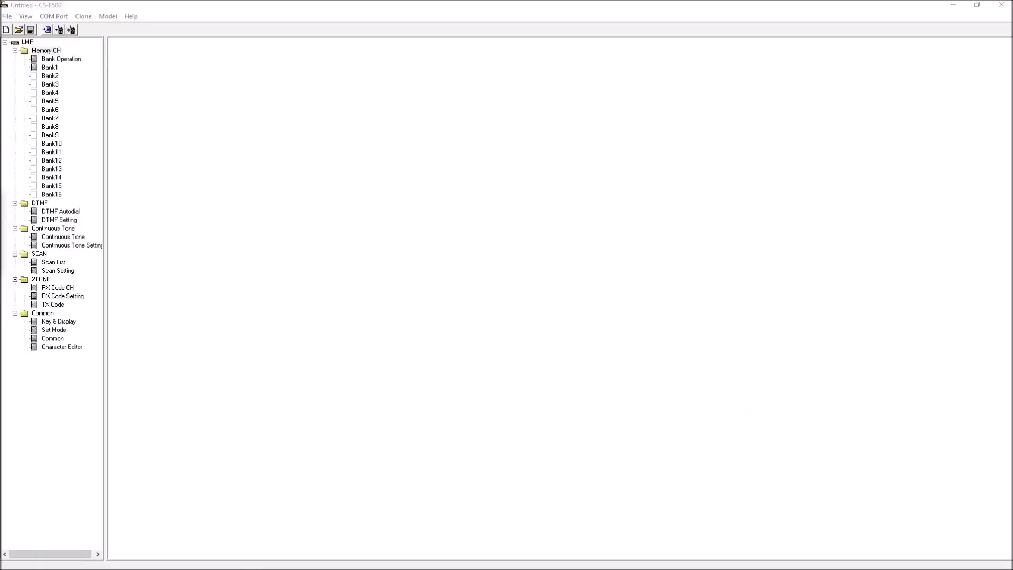
pyautogui.moveTo(487, 219)
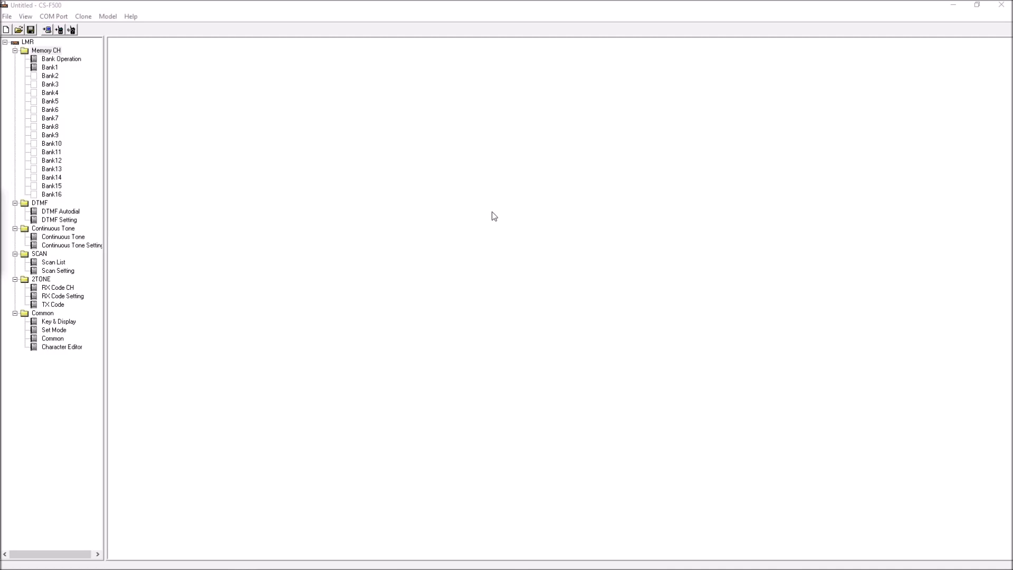
pyautogui.moveTo(493, 222)
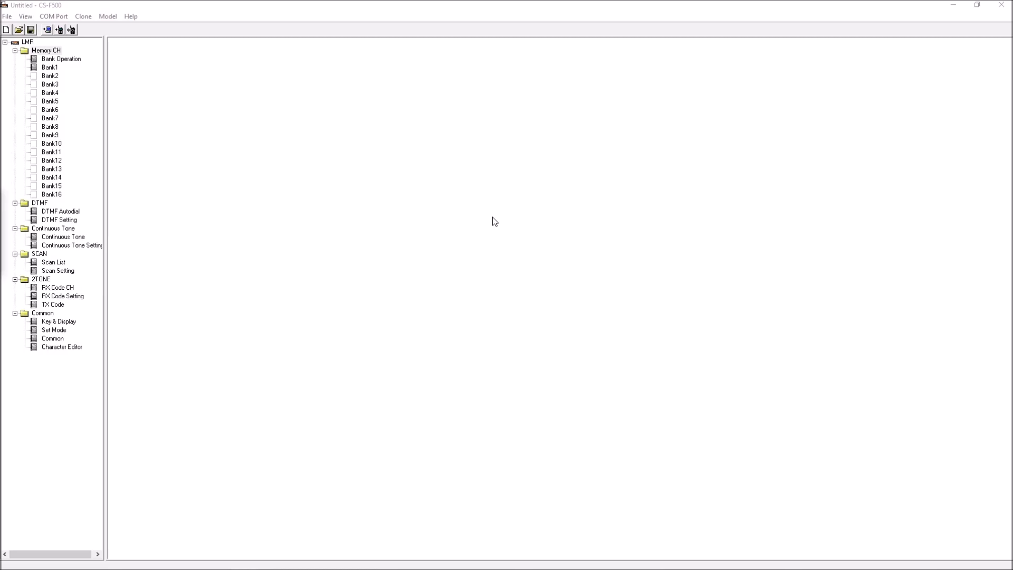
pyautogui.moveTo(385, 15)
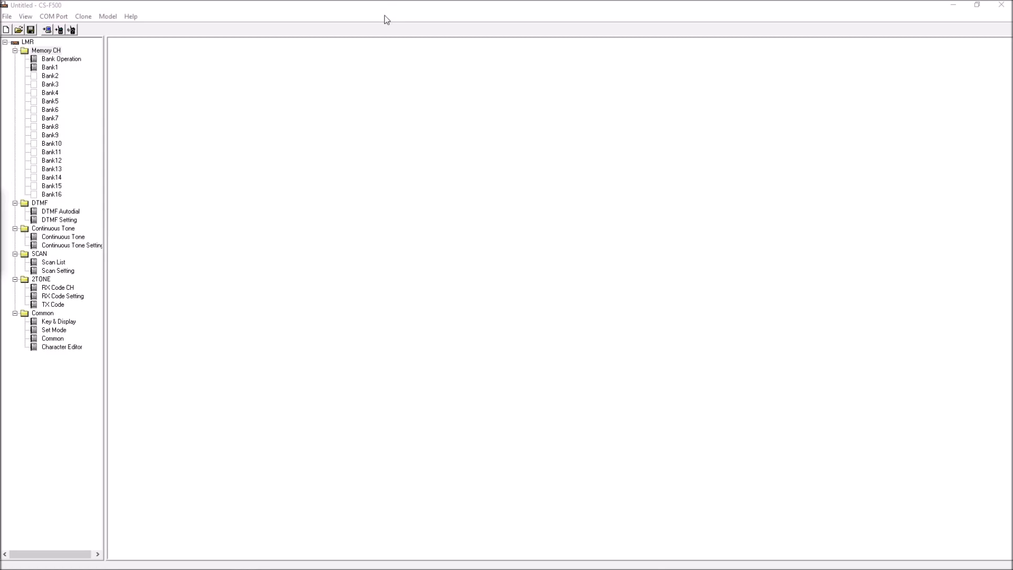
pyautogui.moveTo(33, 76)
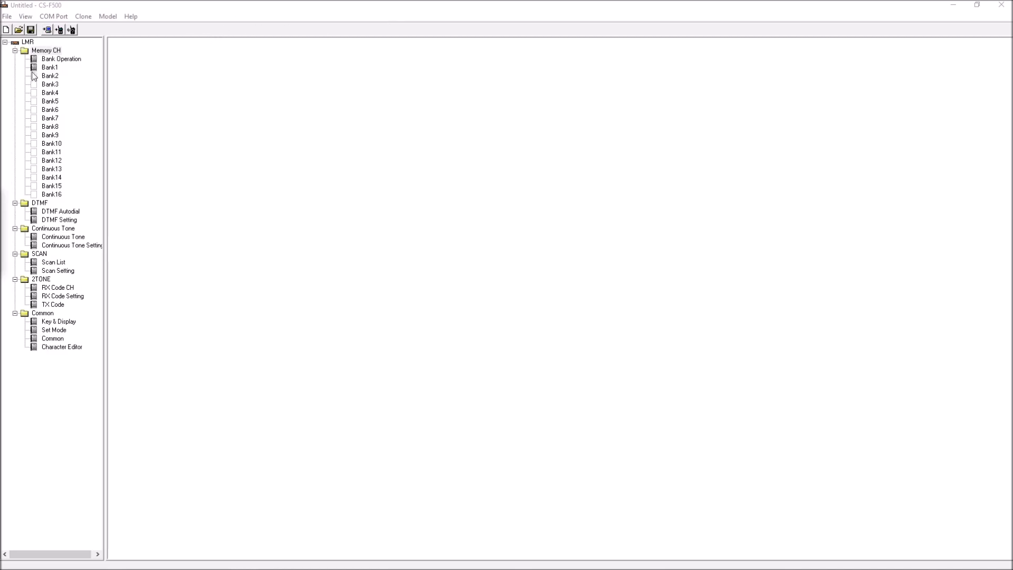
pyautogui.moveTo(34, 181)
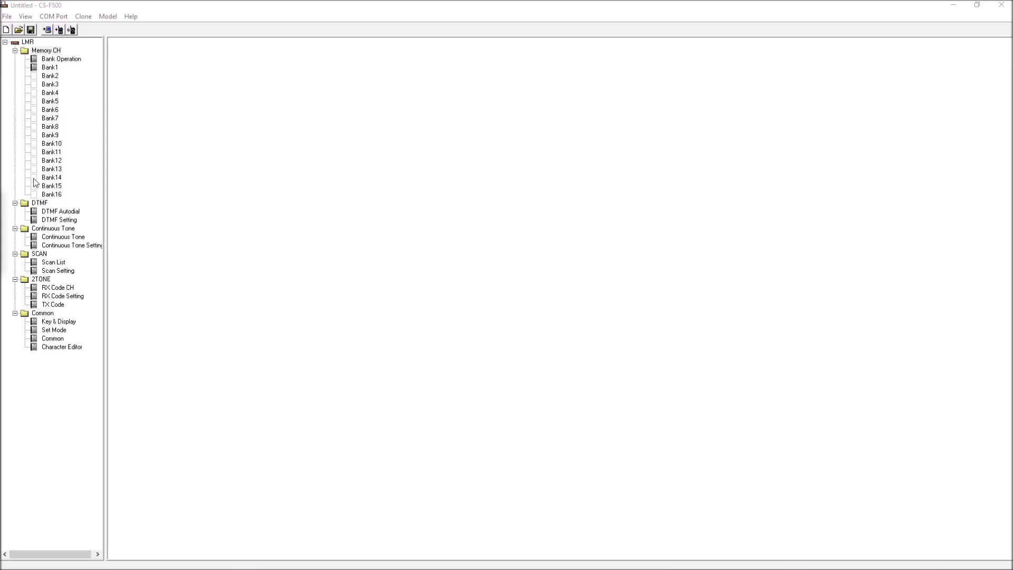
pyautogui.moveTo(70, 109)
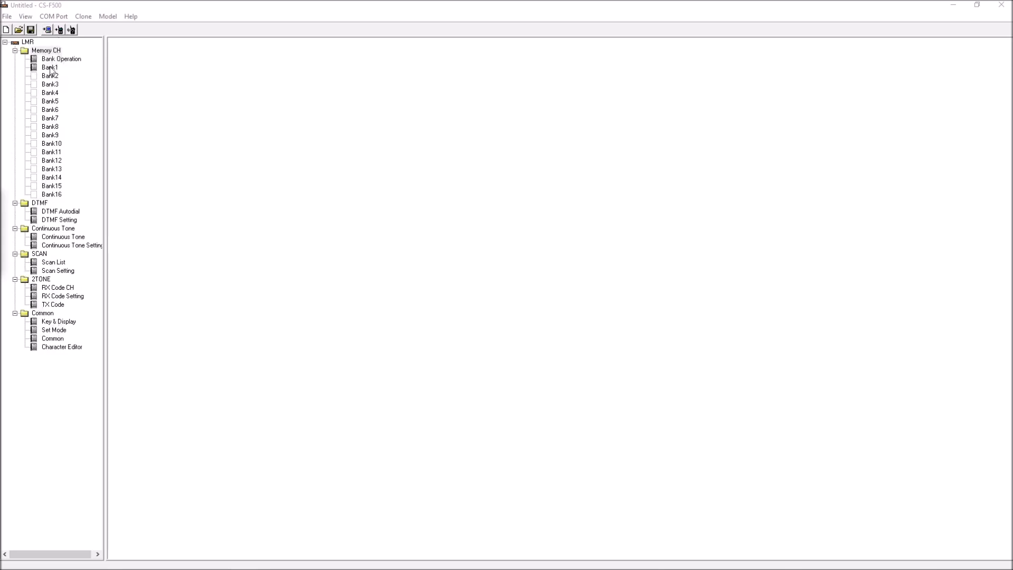
# Select Bank1 under Memory CH to show its empty channels 1-1 to 1-16
pyautogui.click(48, 68)
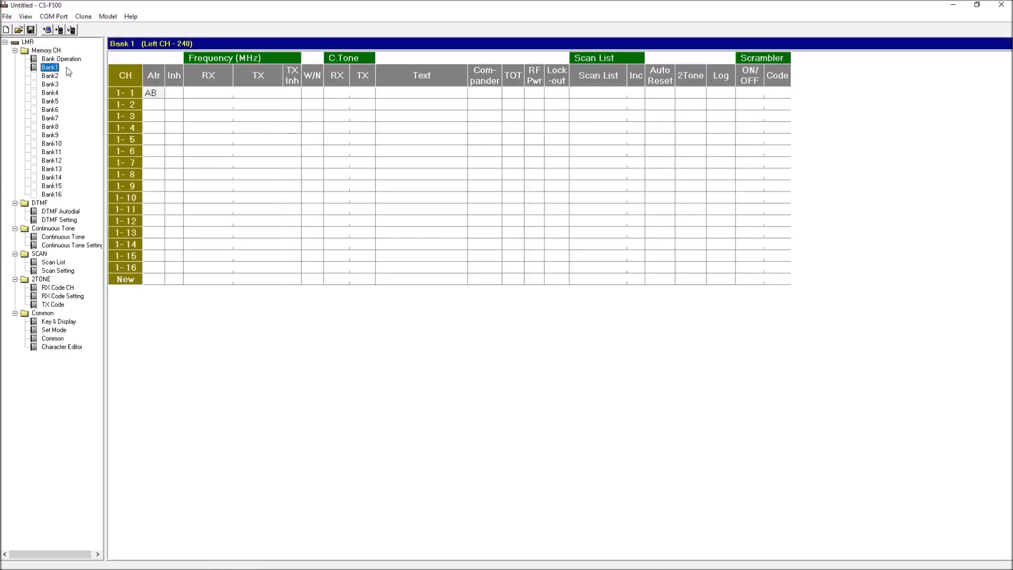
pyautogui.click(41, 78)
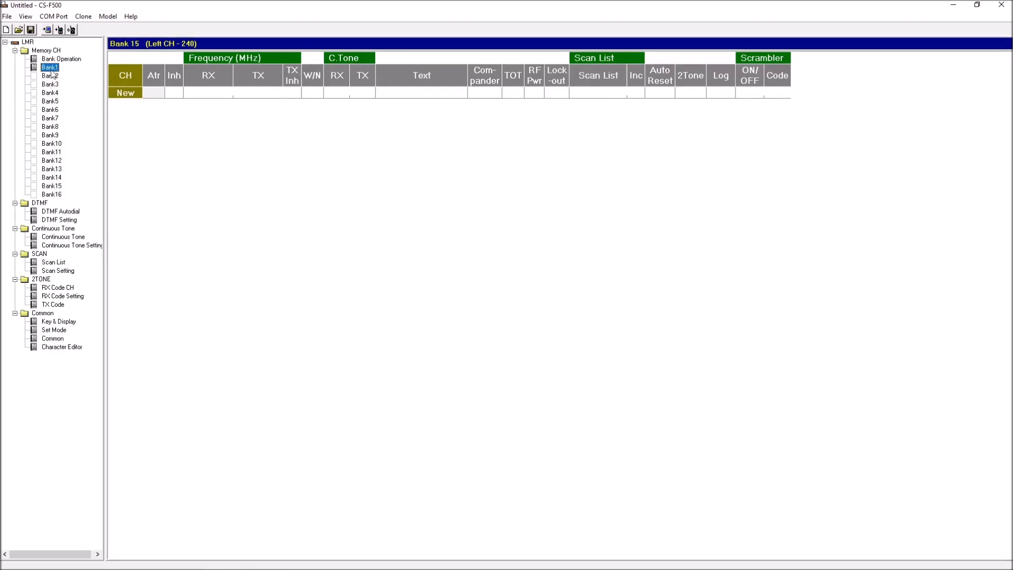
pyautogui.click(45, 67)
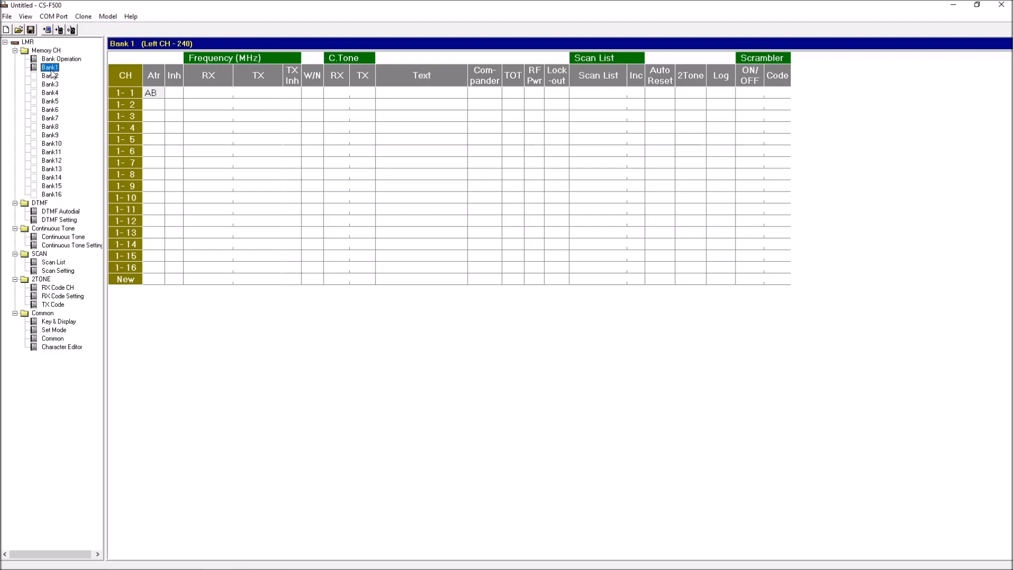
pyautogui.moveTo(184, 101)
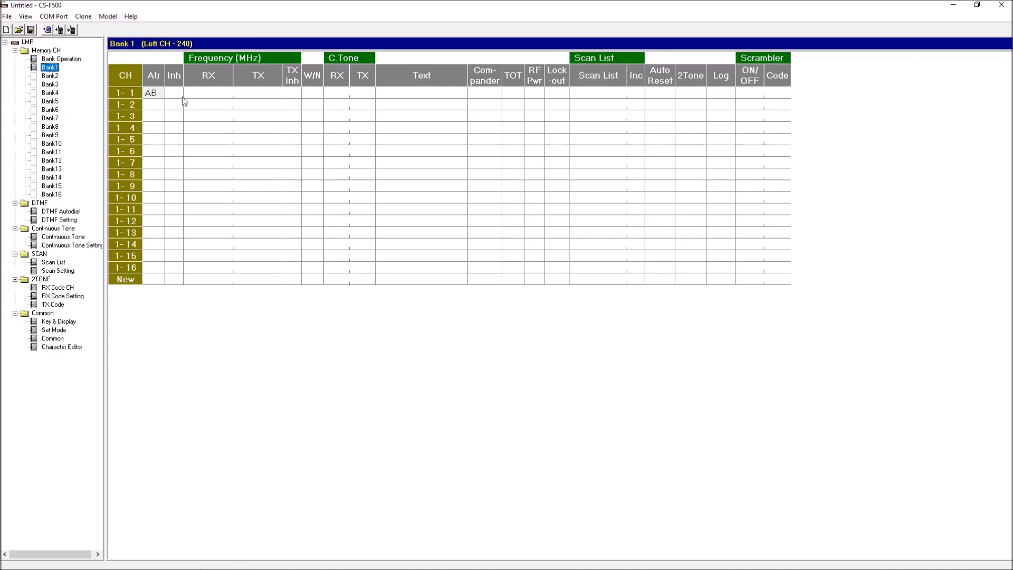
pyautogui.moveTo(185, 283)
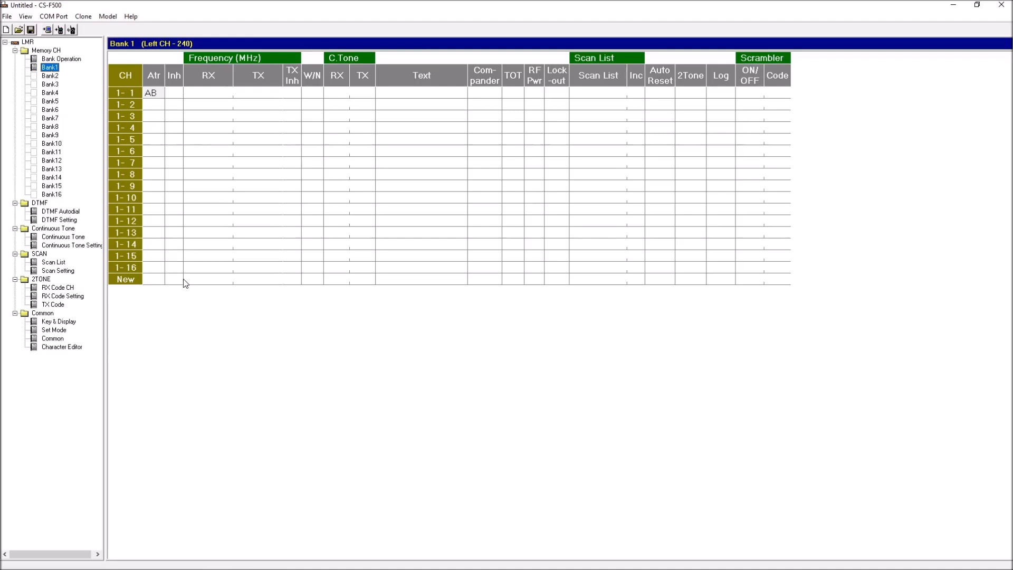
pyautogui.moveTo(57, 84)
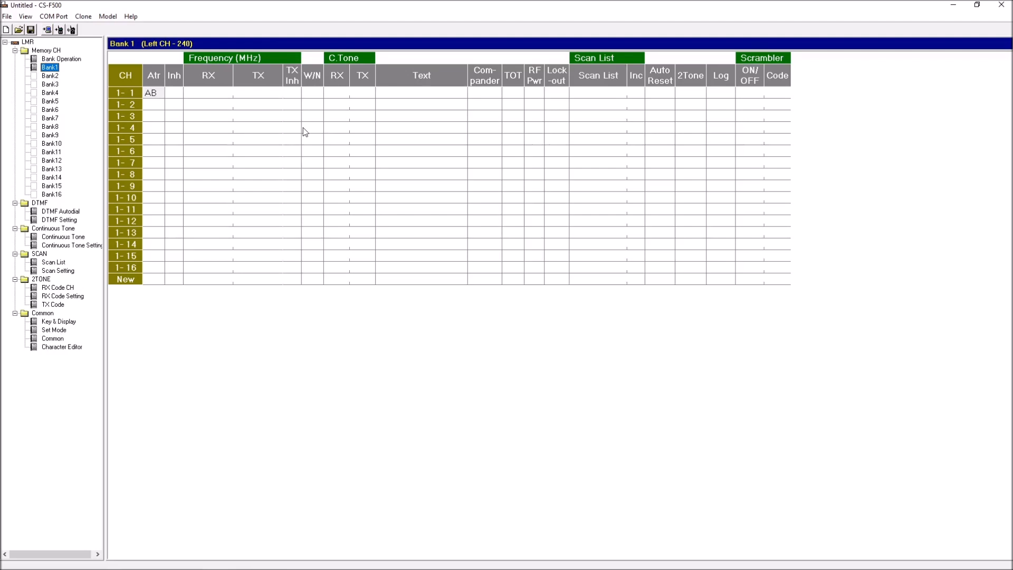
pyautogui.moveTo(200, 123)
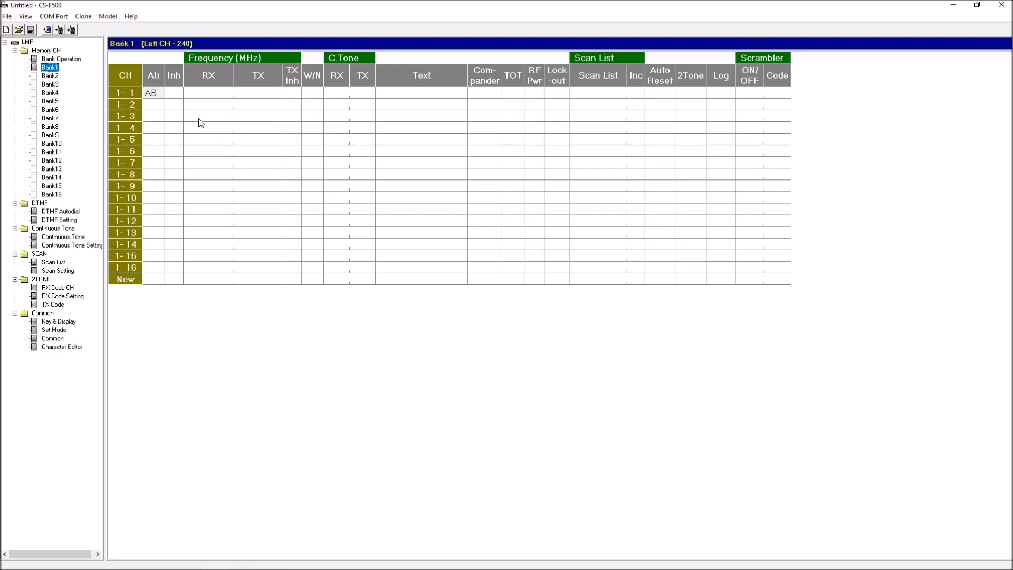
pyautogui.moveTo(184, 120)
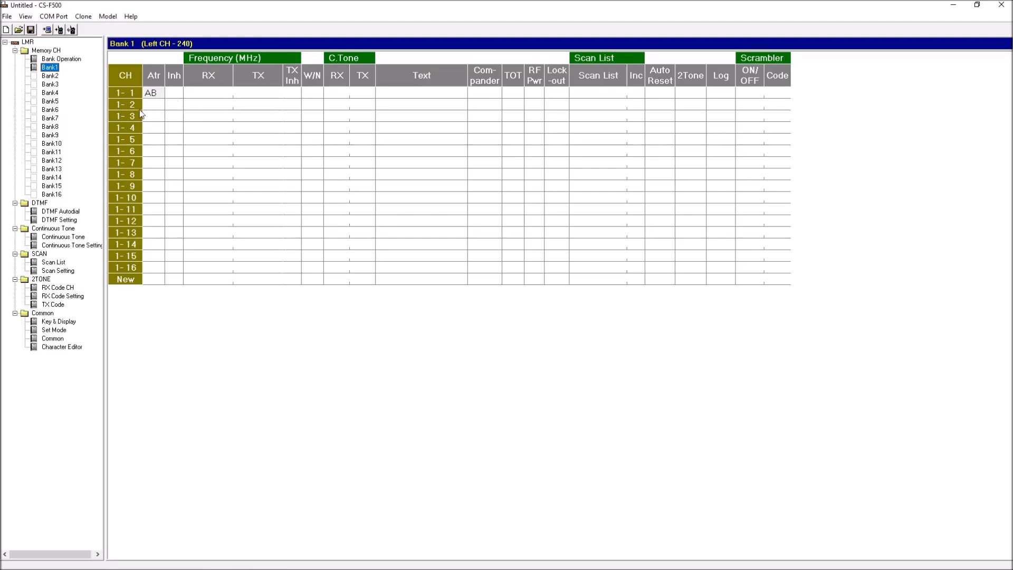
pyautogui.moveTo(802, 55)
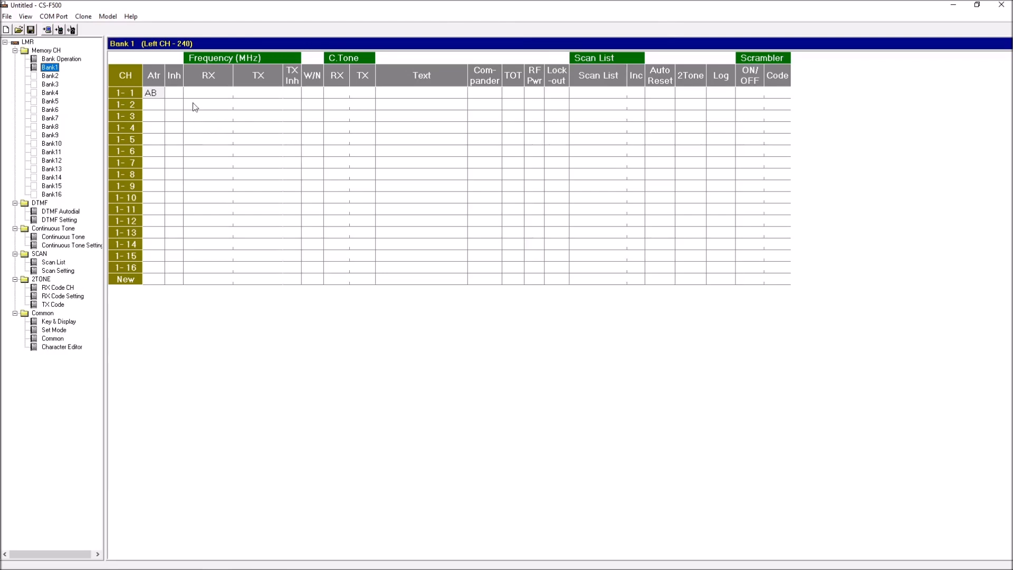
pyautogui.moveTo(247, 96)
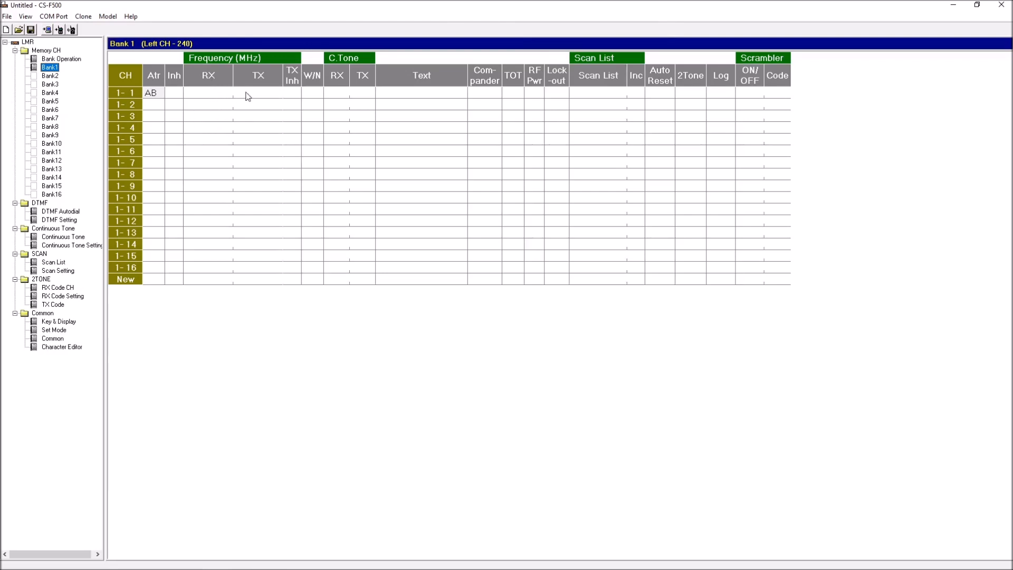
pyautogui.moveTo(249, 93)
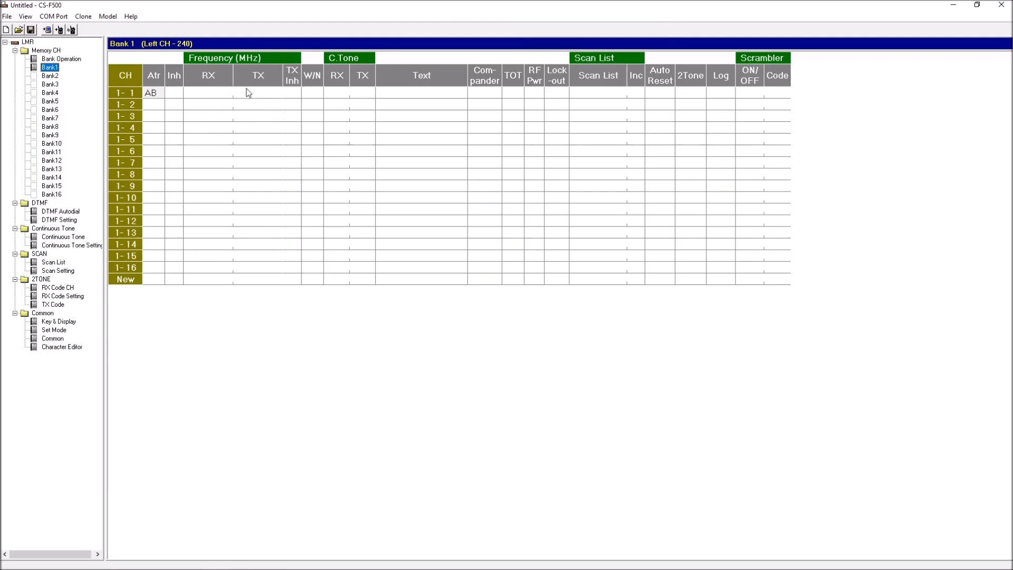
pyautogui.moveTo(247, 97)
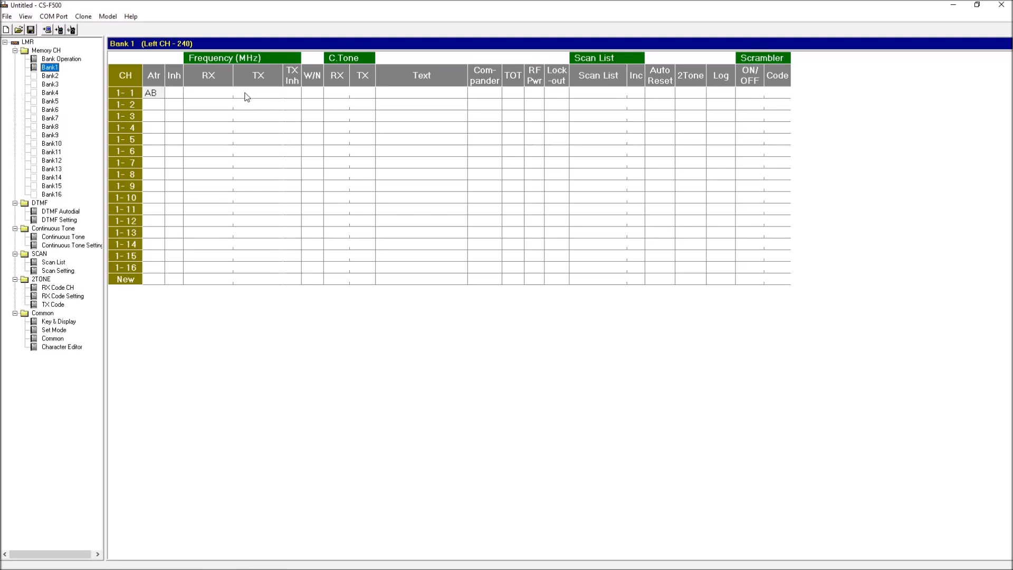
pyautogui.moveTo(243, 100)
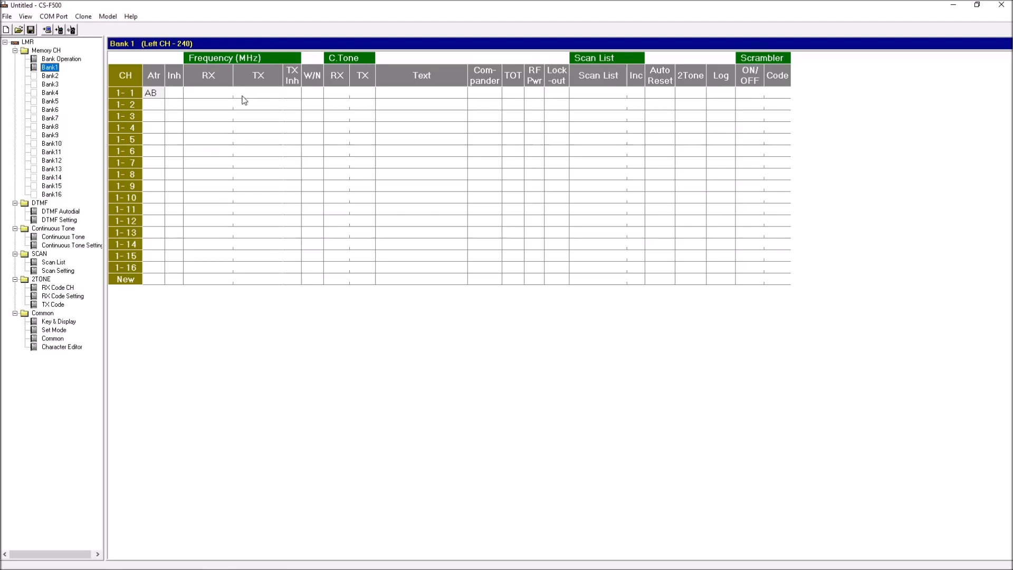
pyautogui.moveTo(230, 84)
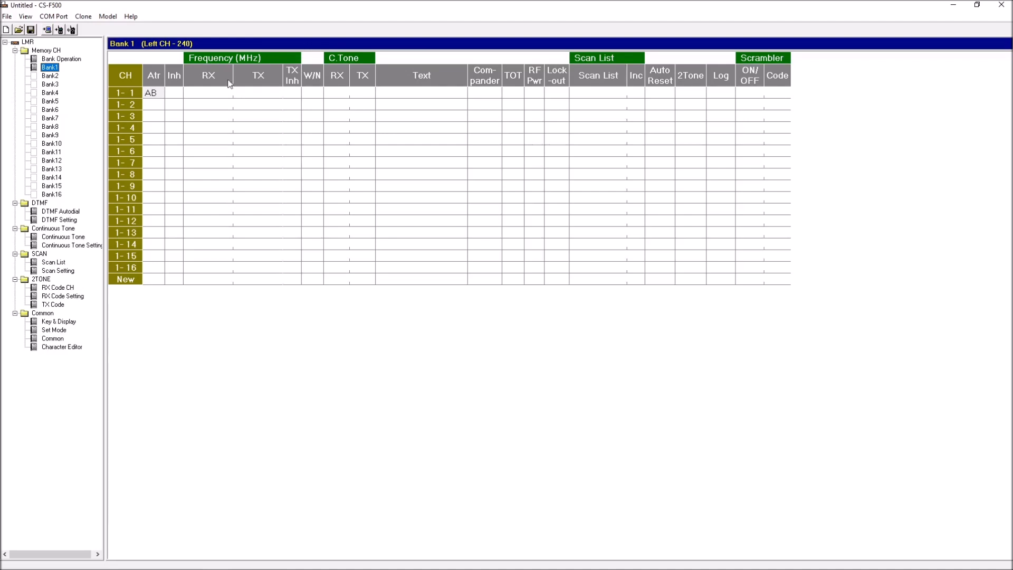
pyautogui.click(208, 93)
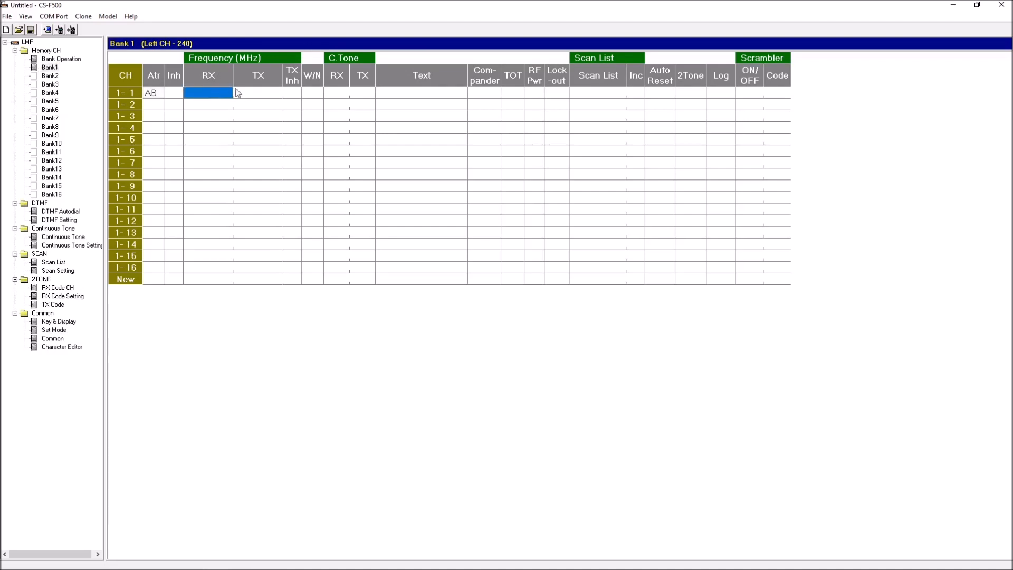
pyautogui.click(257, 93)
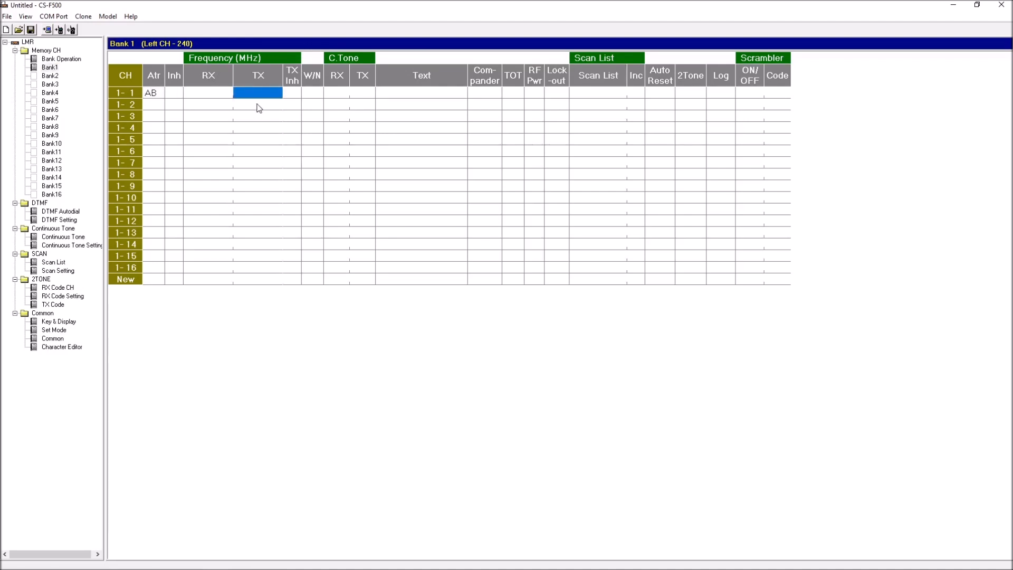
pyautogui.click(291, 93)
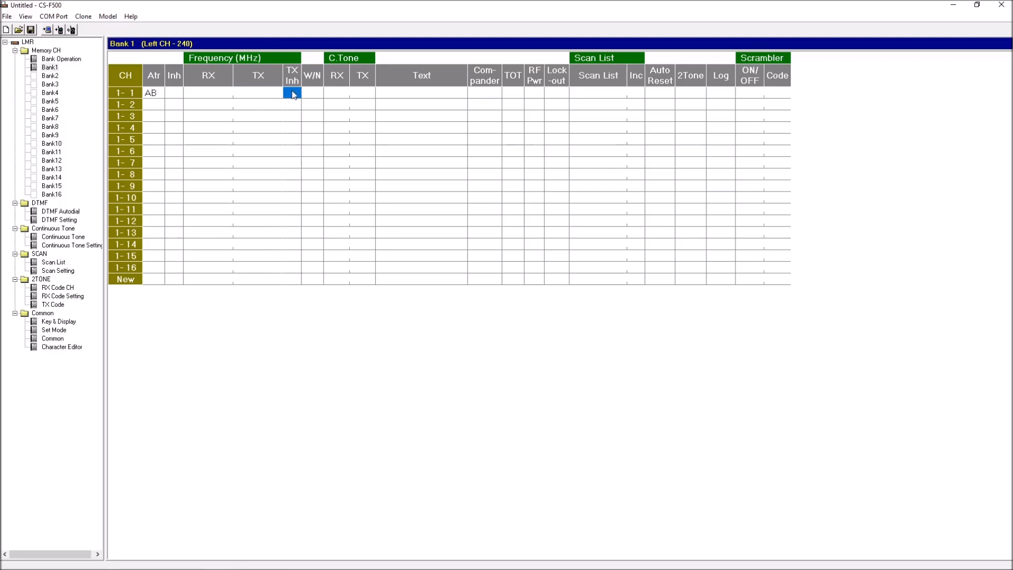
pyautogui.moveTo(263, 97)
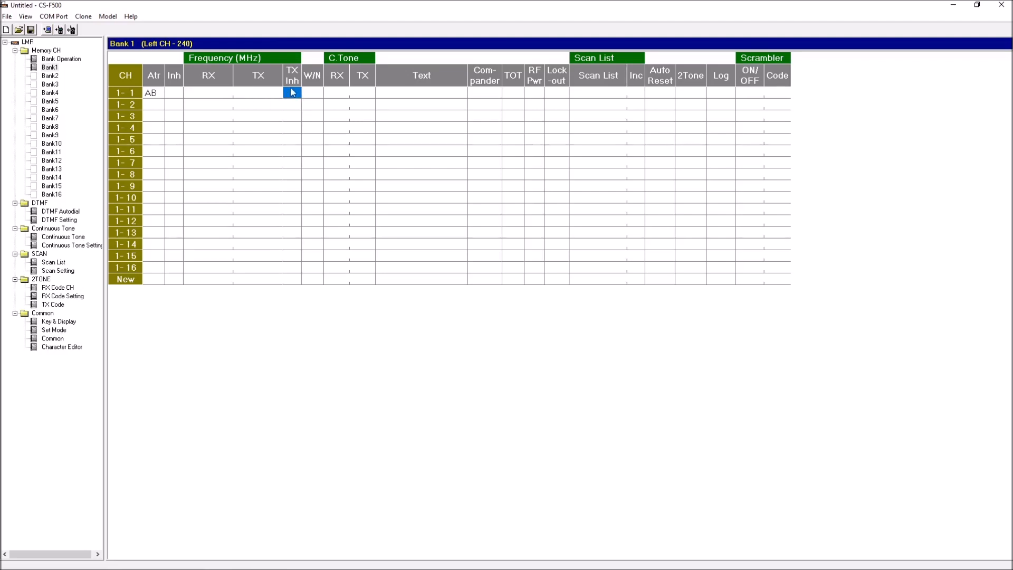
pyautogui.click(312, 93)
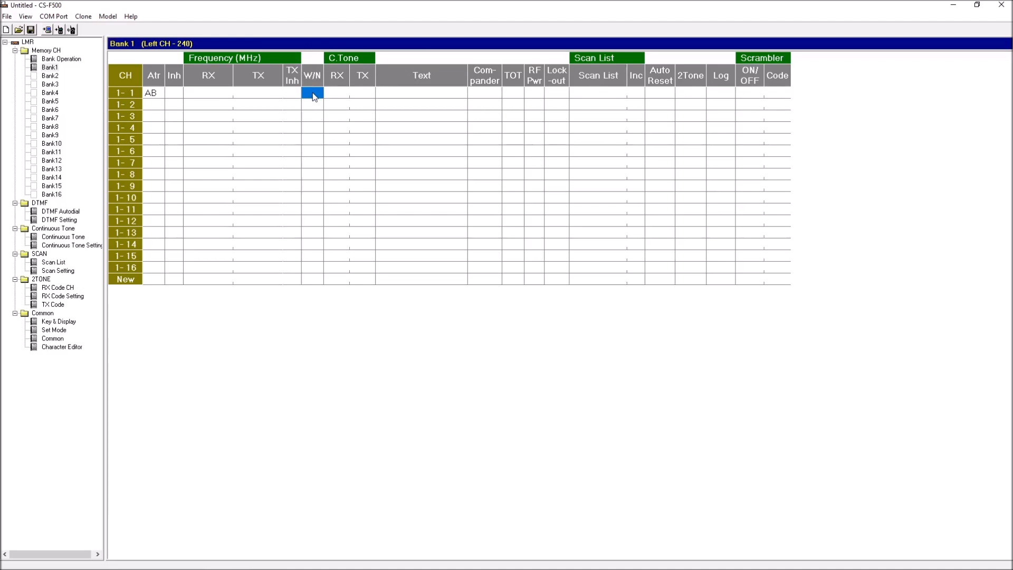
pyautogui.click(337, 93)
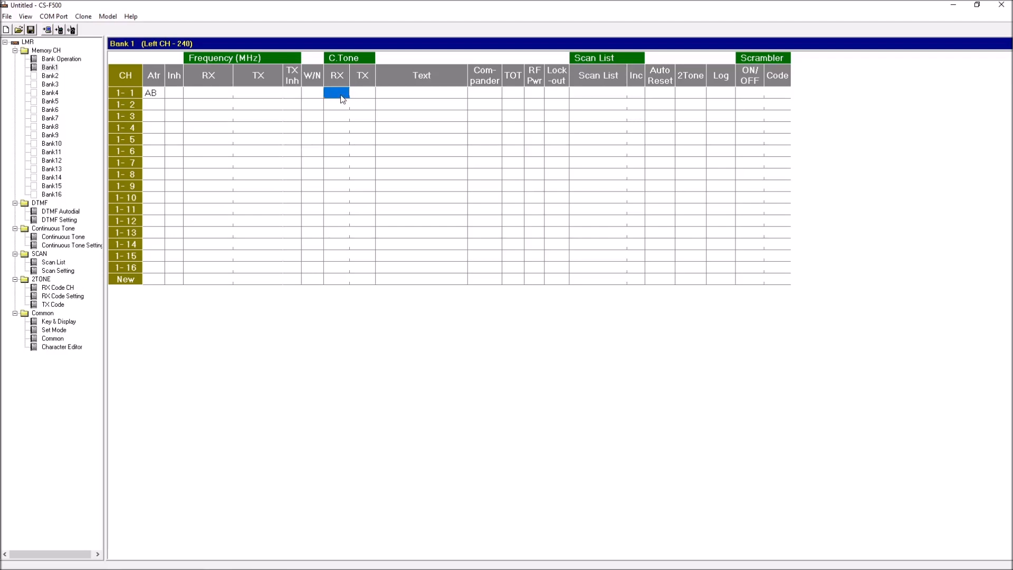
pyautogui.click(363, 93)
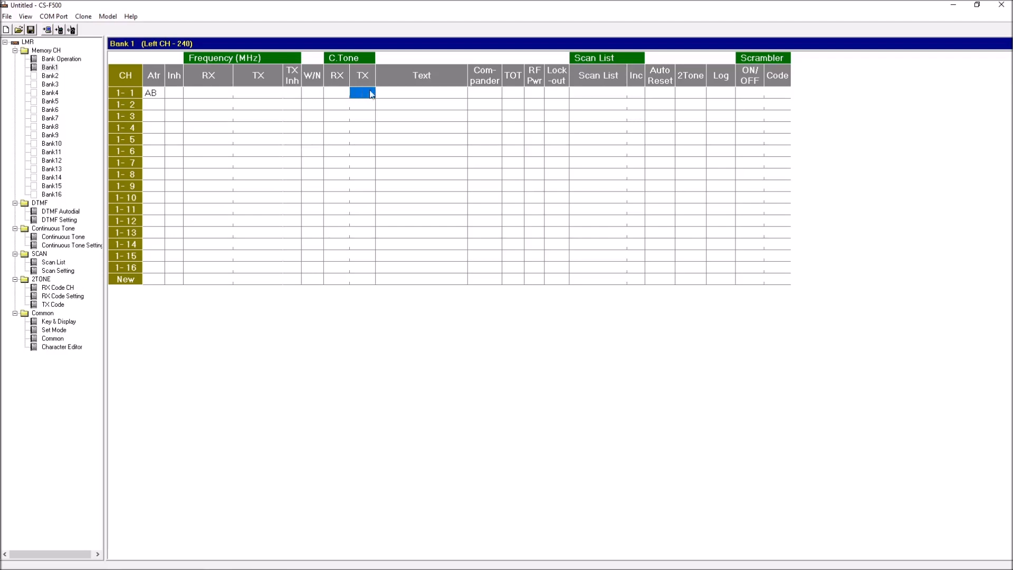
pyautogui.click(421, 93)
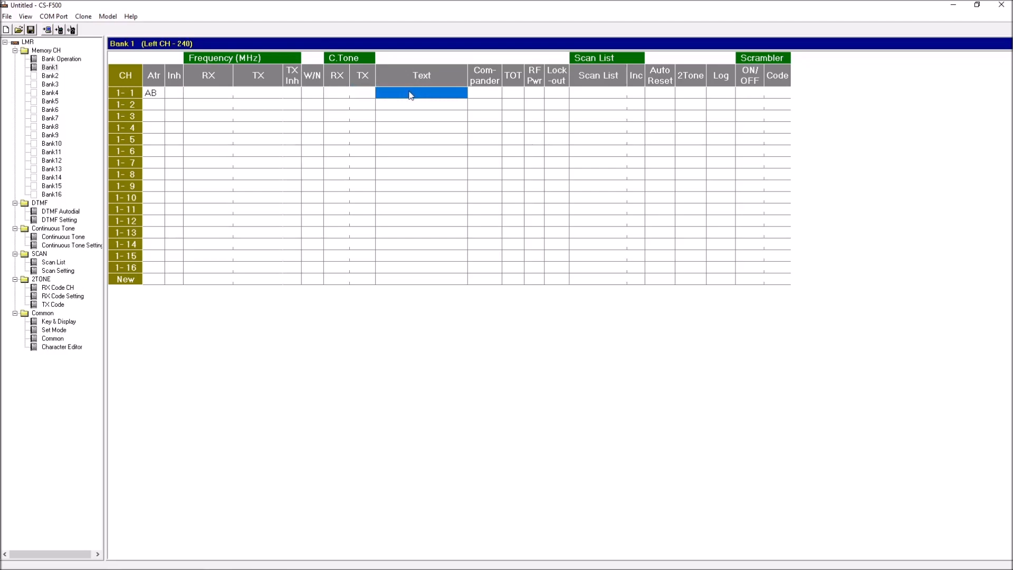
pyautogui.moveTo(406, 95)
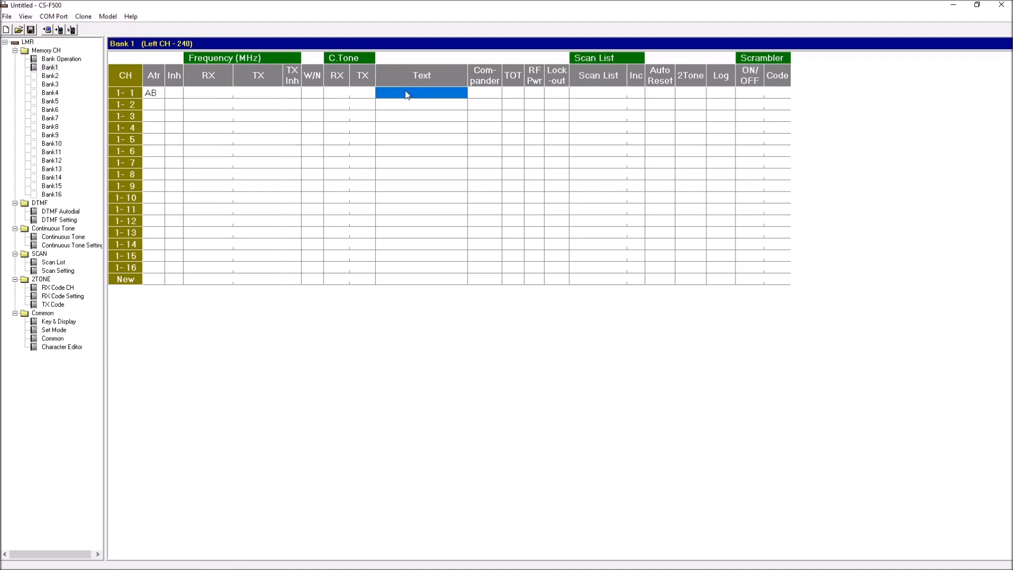
pyautogui.moveTo(418, 97)
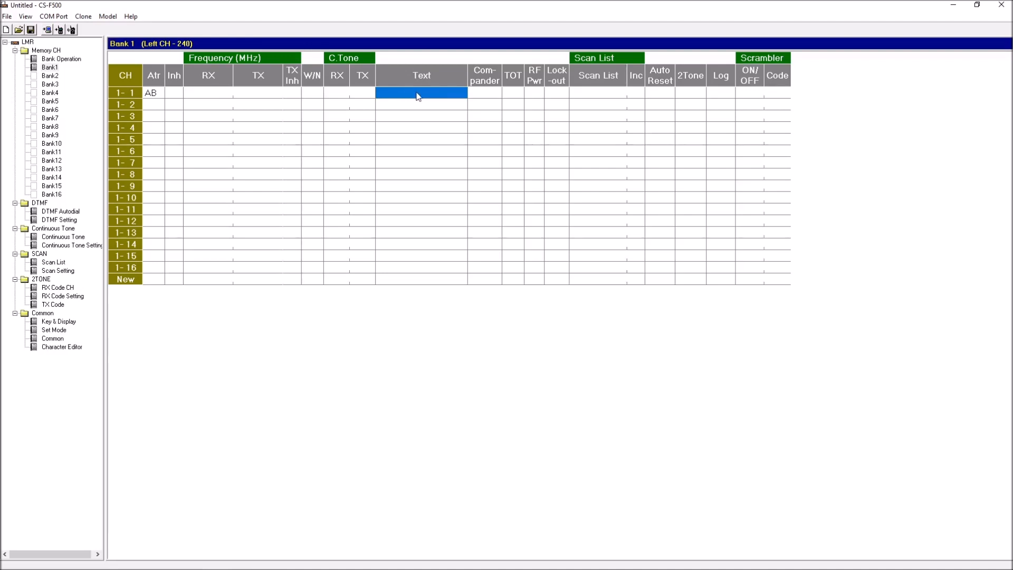
pyautogui.moveTo(432, 99)
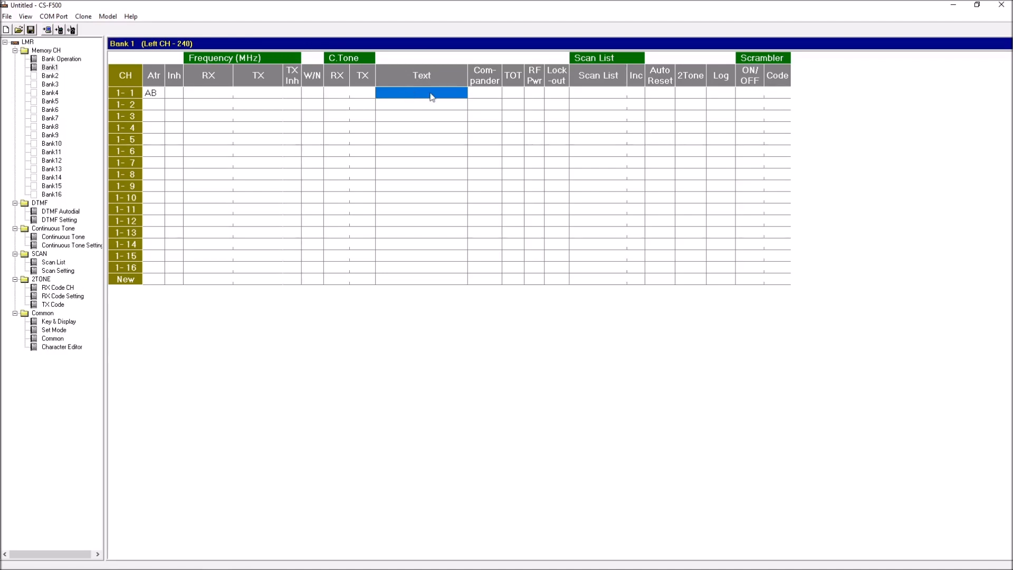
pyautogui.moveTo(503, 99)
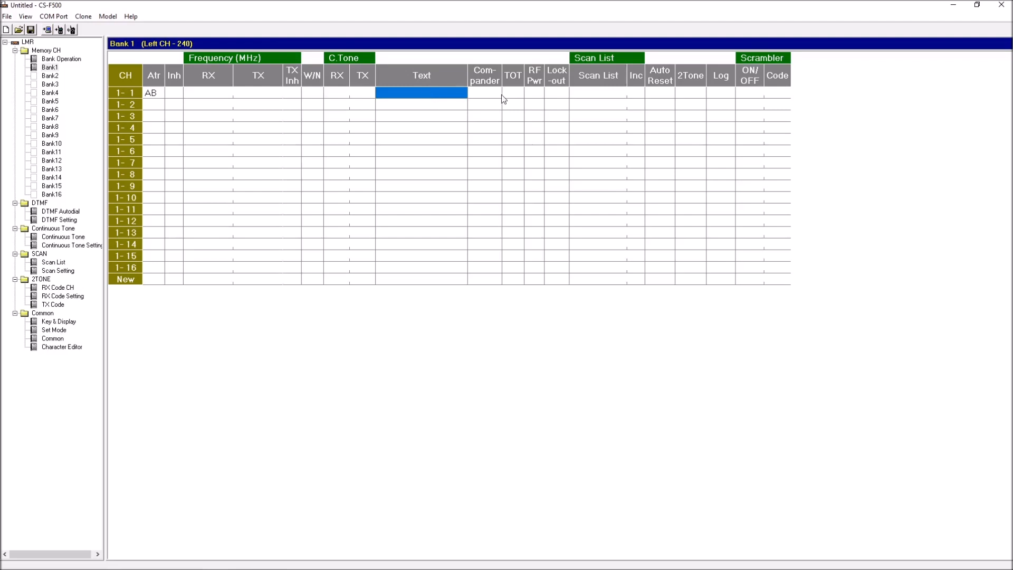
pyautogui.click(484, 92)
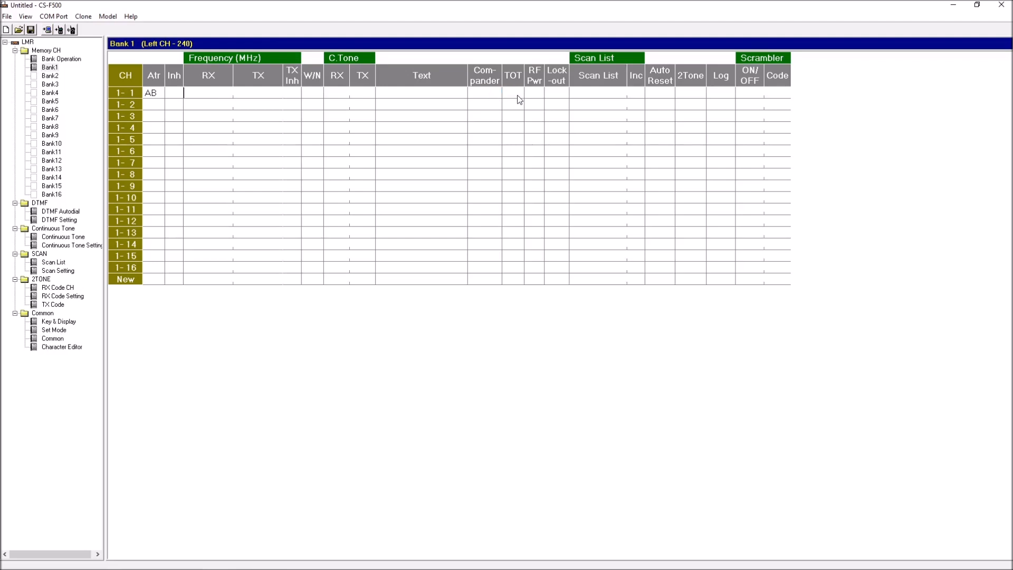
pyautogui.click(512, 94)
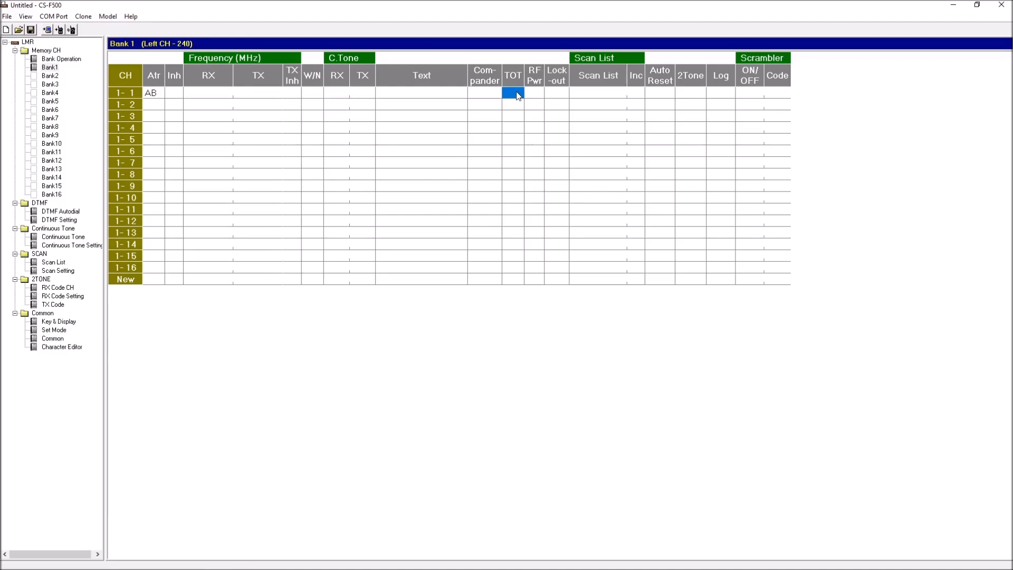
pyautogui.click(534, 93)
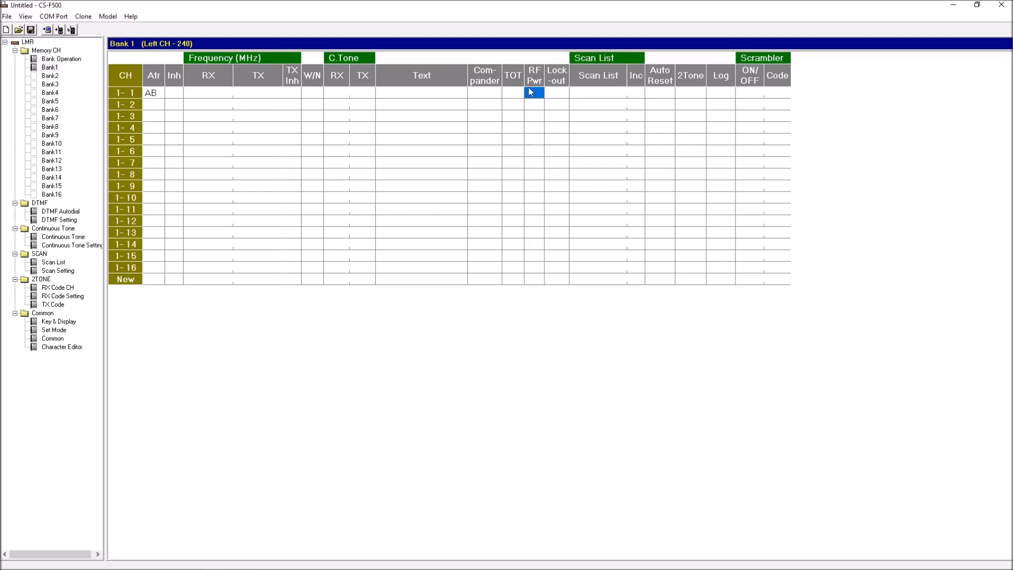
pyautogui.click(597, 93)
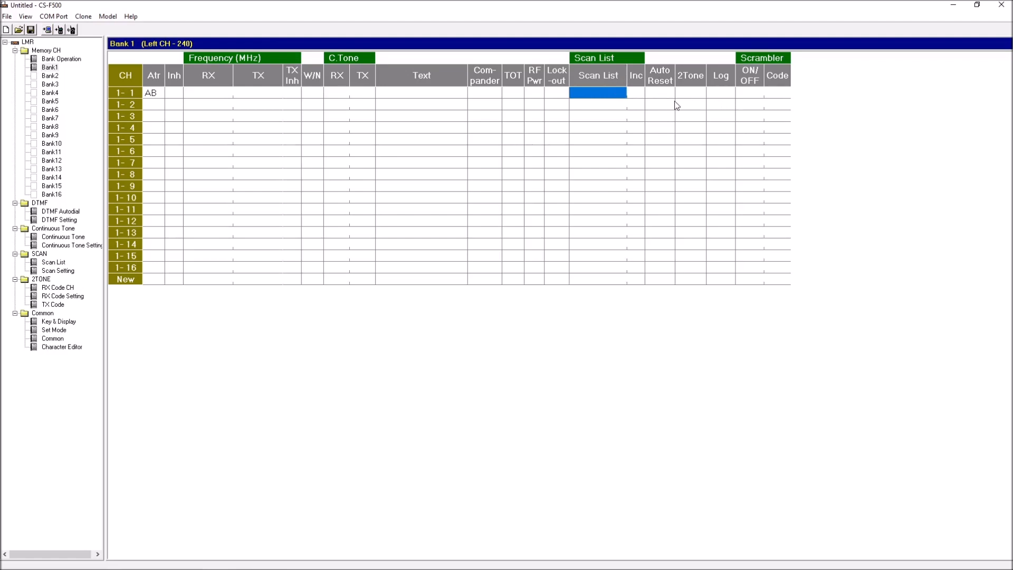
pyautogui.moveTo(682, 100)
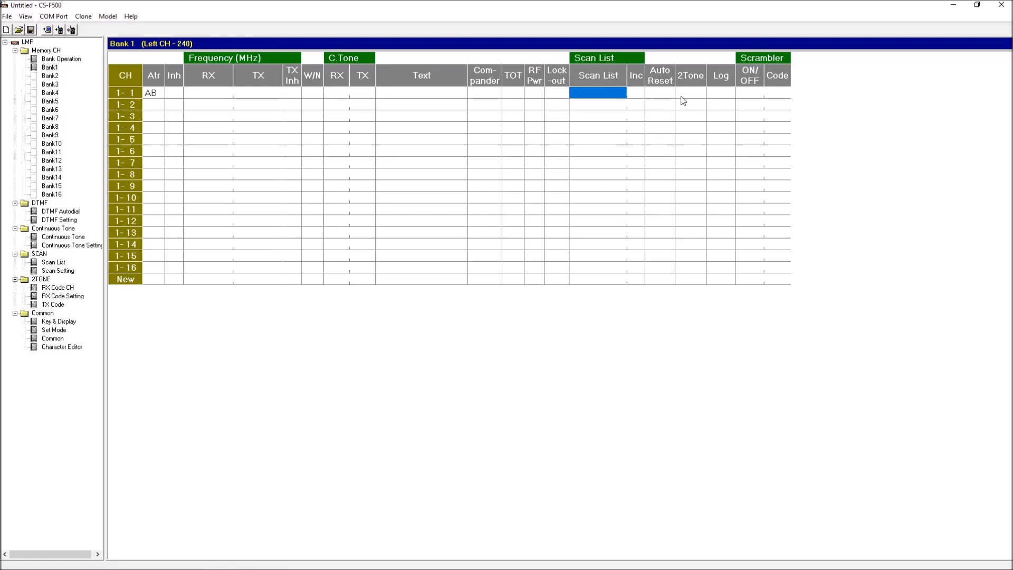
pyautogui.moveTo(45, 324)
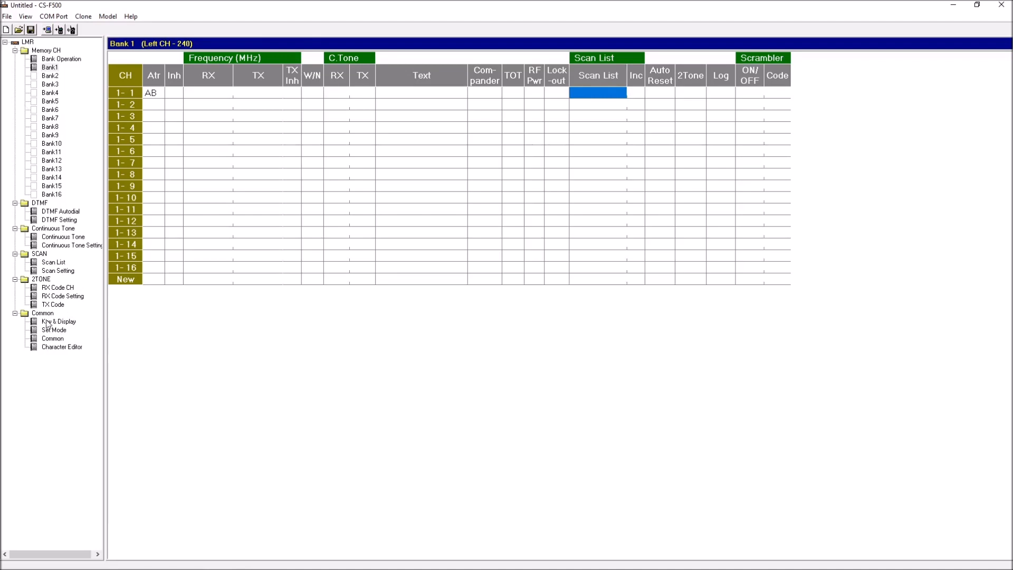
# Show the Key & Display Assign page and list the L-Up conventional key's available functions
pyautogui.click(53, 321)
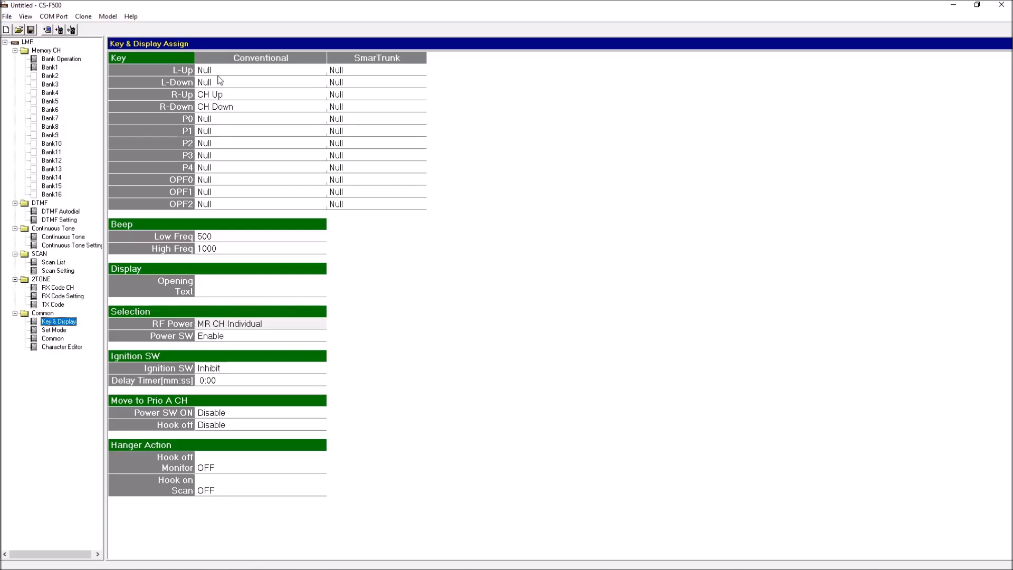
pyautogui.moveTo(211, 70)
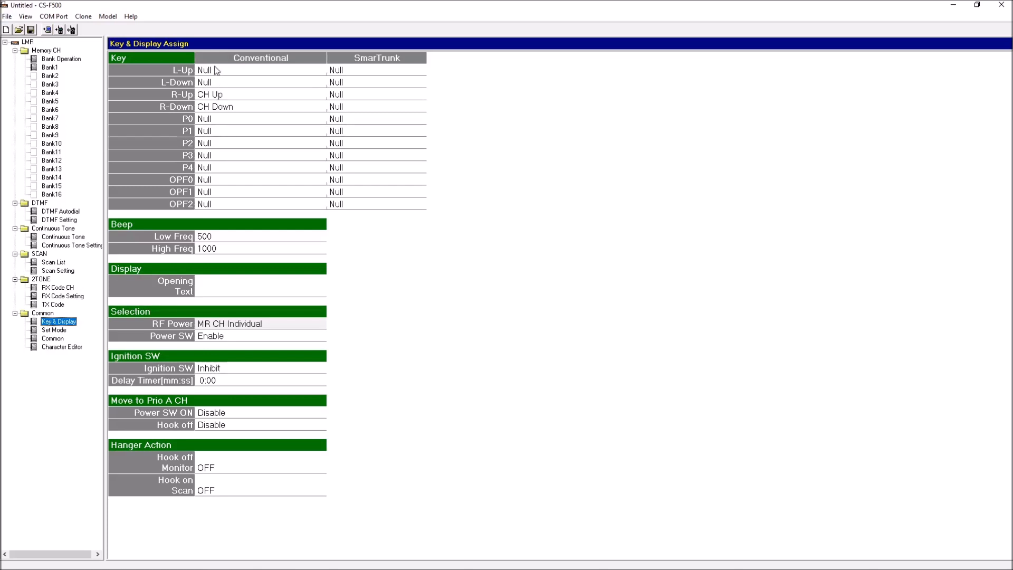
pyautogui.moveTo(215, 74)
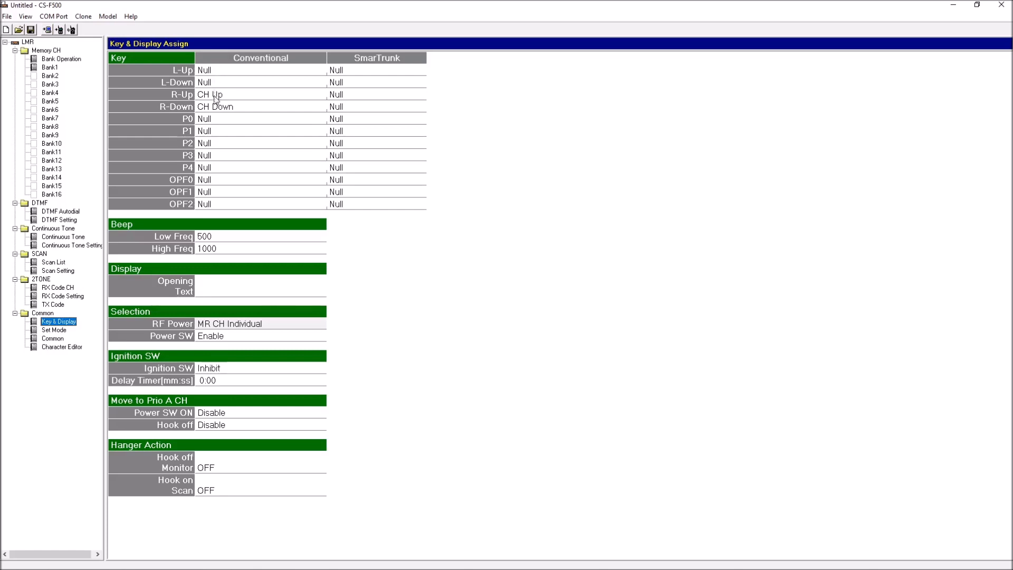
pyautogui.click(259, 70)
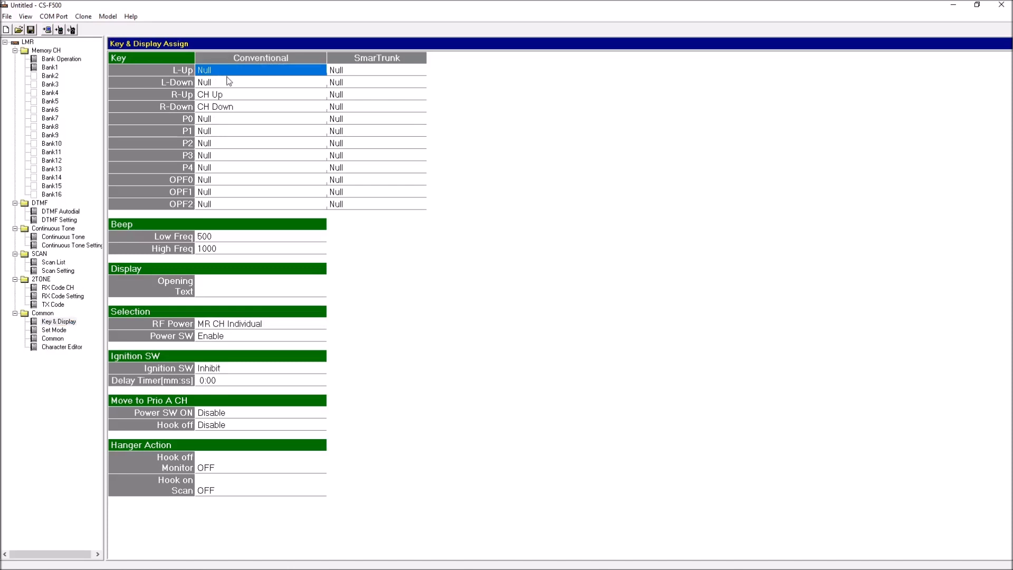
pyautogui.click(259, 70)
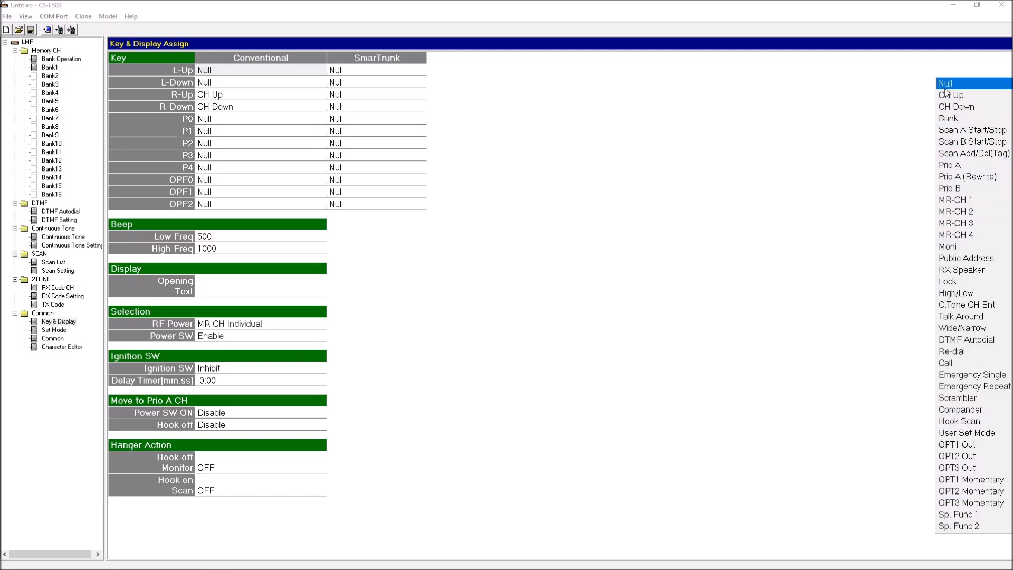
pyautogui.moveTo(187, 127)
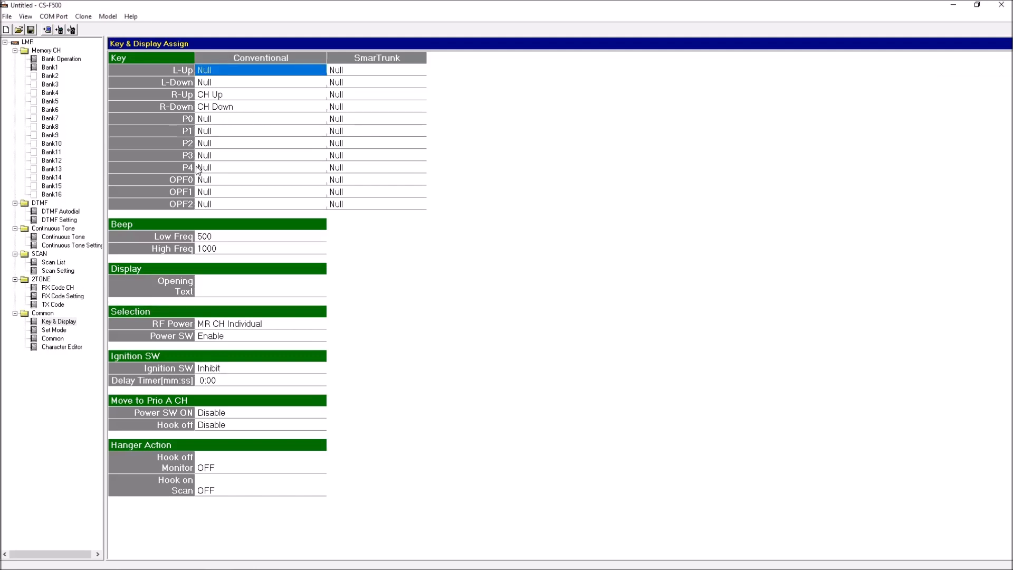
# Dismiss the L-Up function list unchanged and return to the Bank 1 channel grid
pyautogui.click(259, 70)
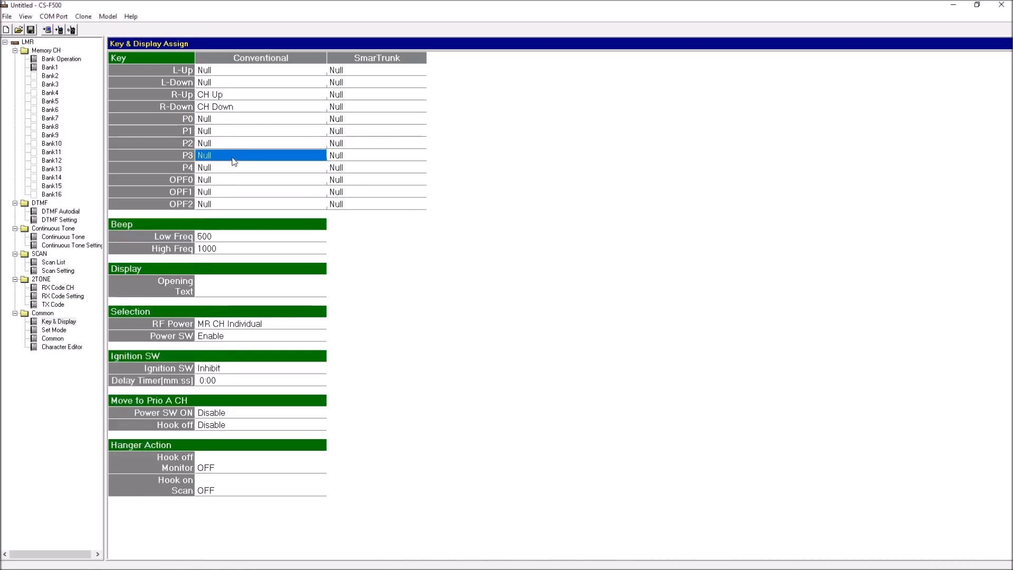
pyautogui.moveTo(217, 126)
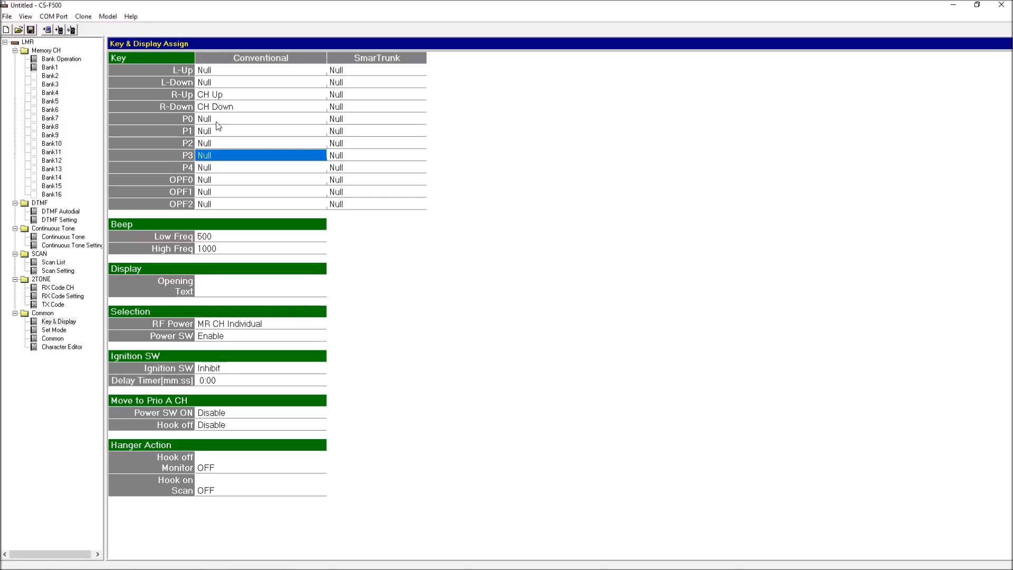
pyautogui.moveTo(63, 93)
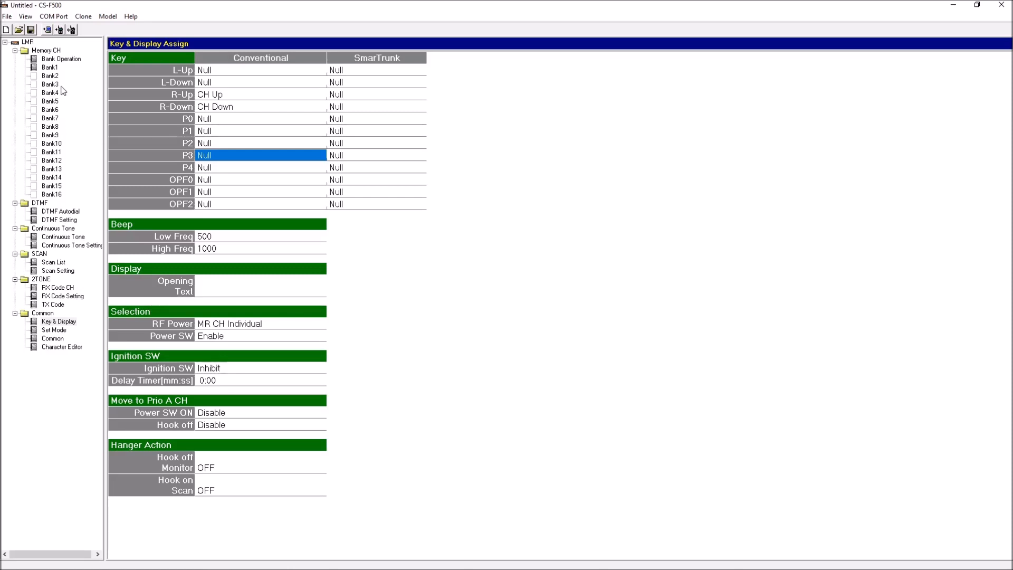
pyautogui.moveTo(922, 4)
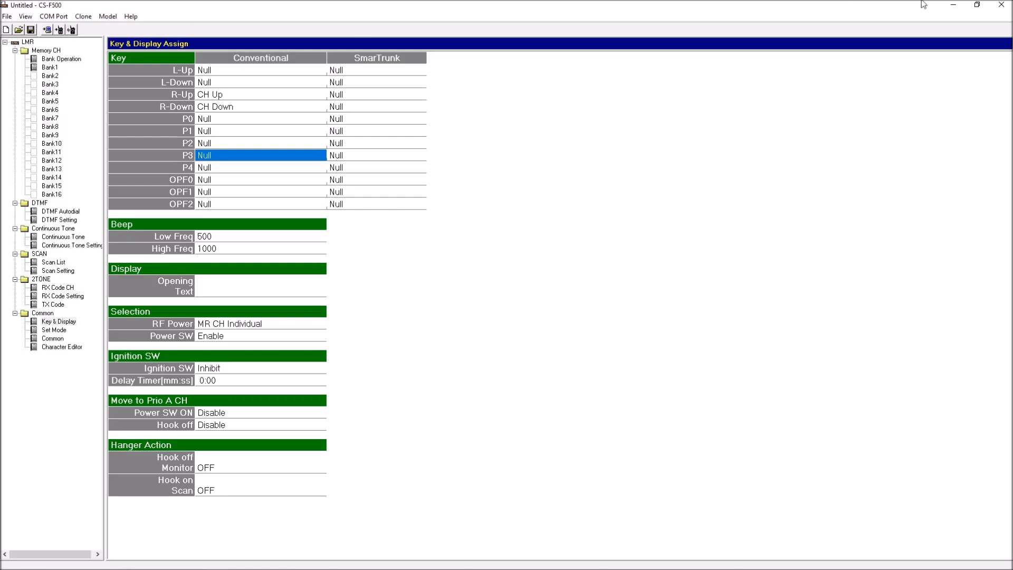
pyautogui.click(41, 67)
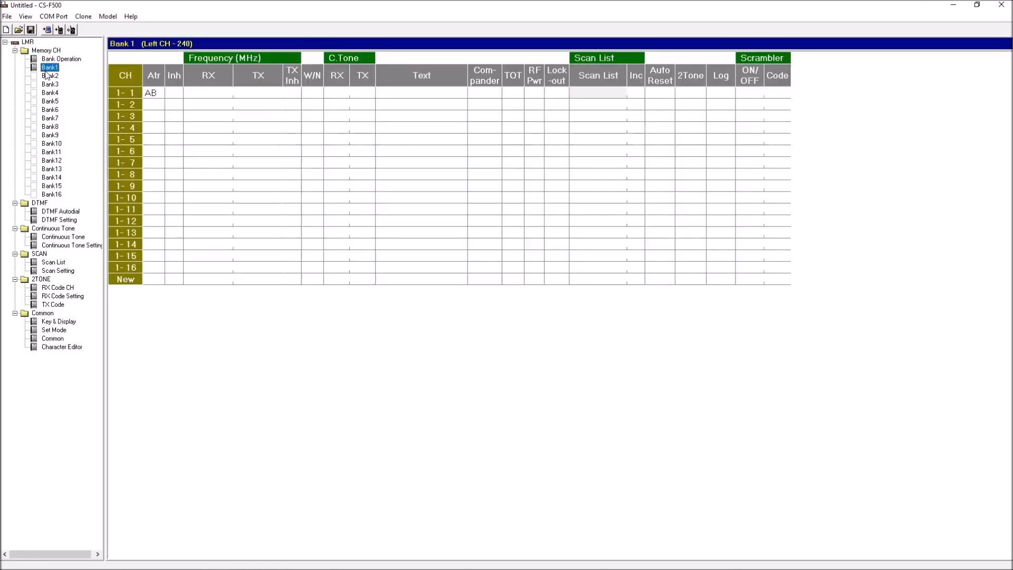